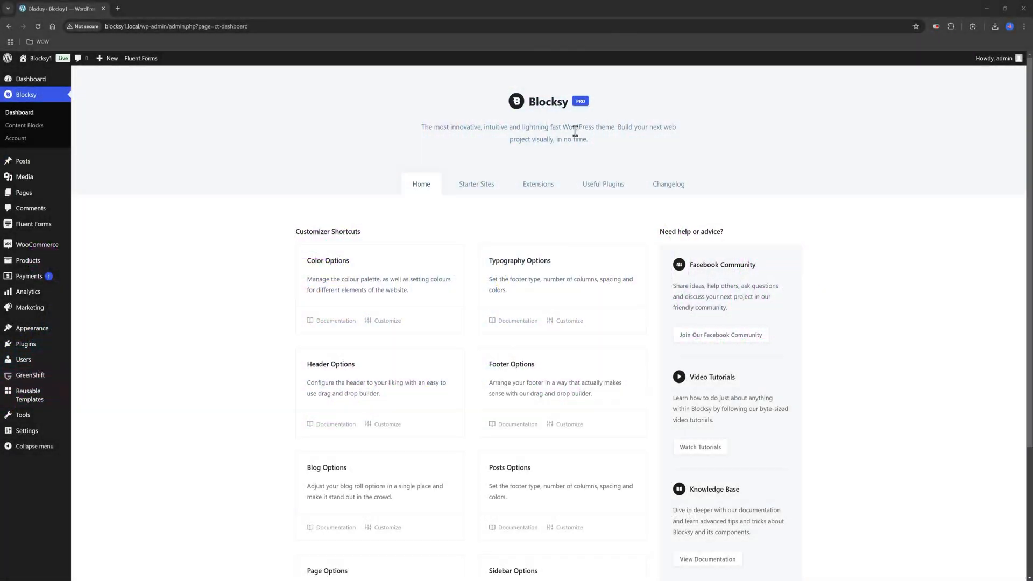
Step: Check under Blocksy Extensions that the Advanced Menu extension is enabled
left_click(537, 184)
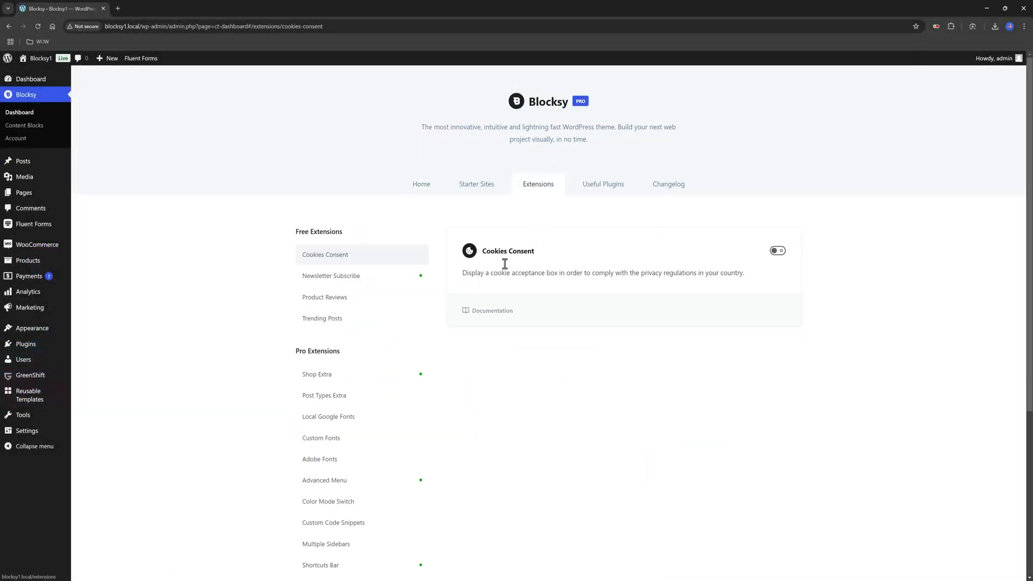
left_click(323, 480)
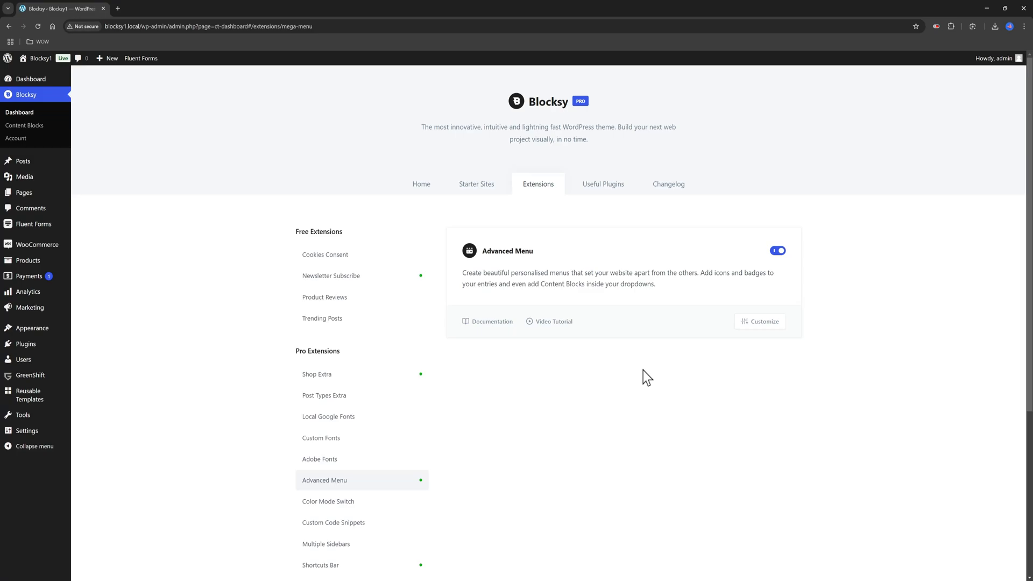
mouse_move(171, 247)
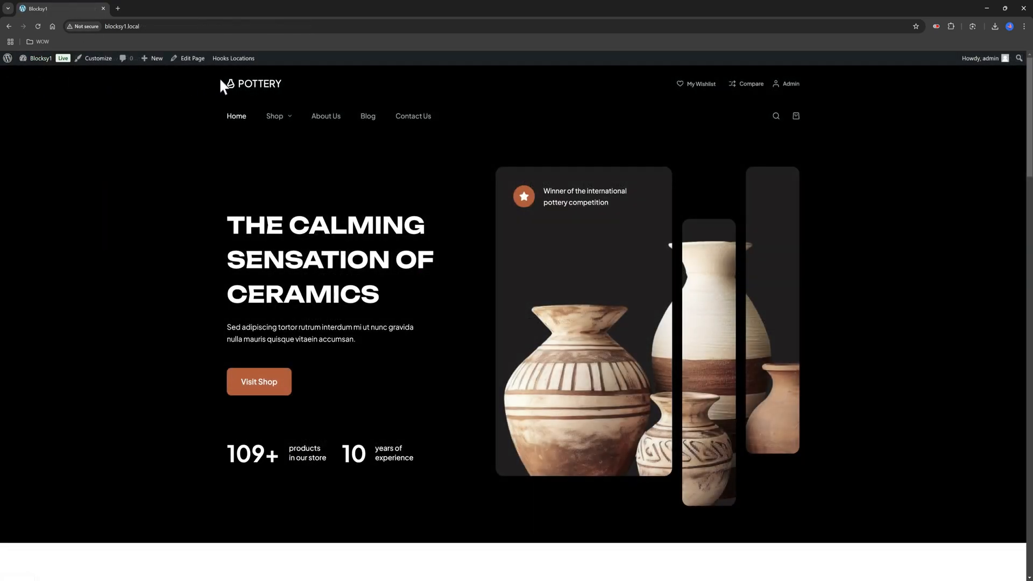
Step: Preview the Shop mega menu's product categories on the live site, then return to Dashboard
left_click(276, 116)
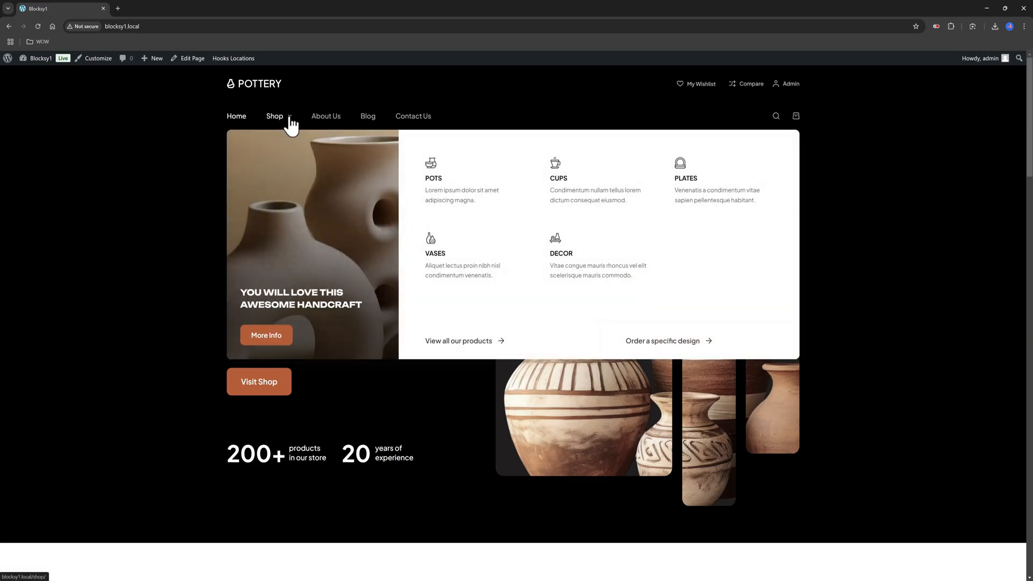
mouse_move(290, 114)
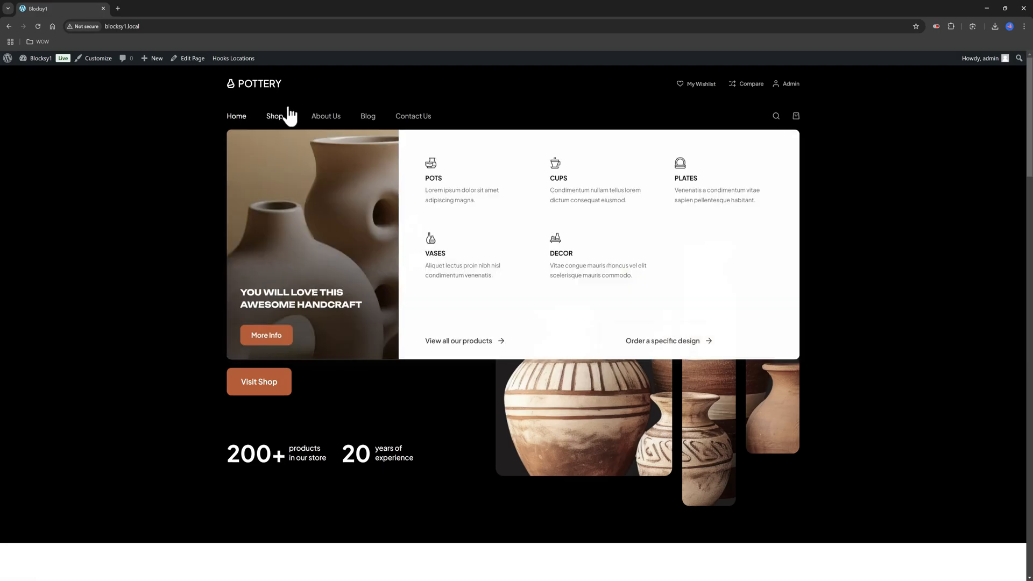
mouse_move(275, 116)
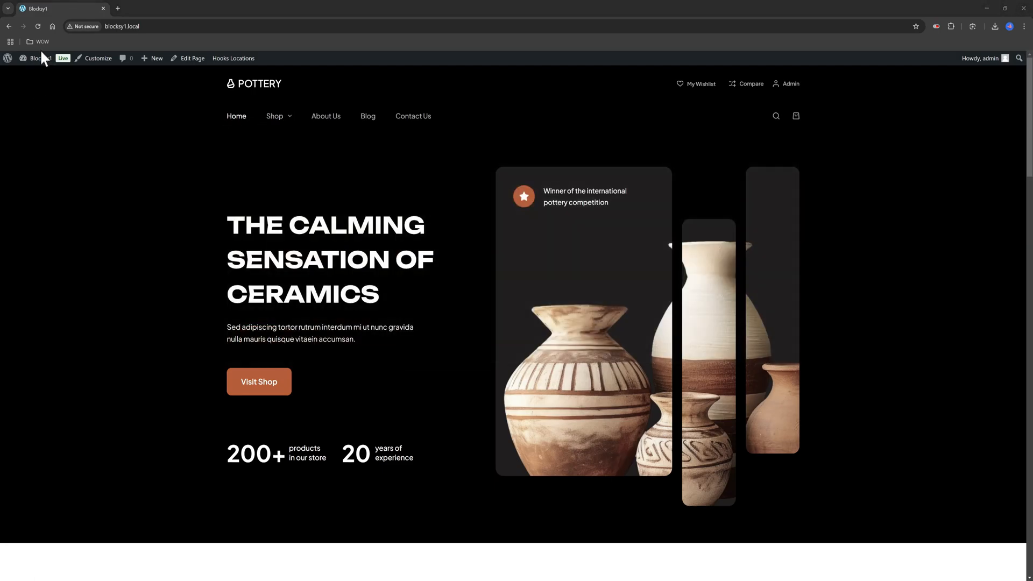
left_click(39, 58)
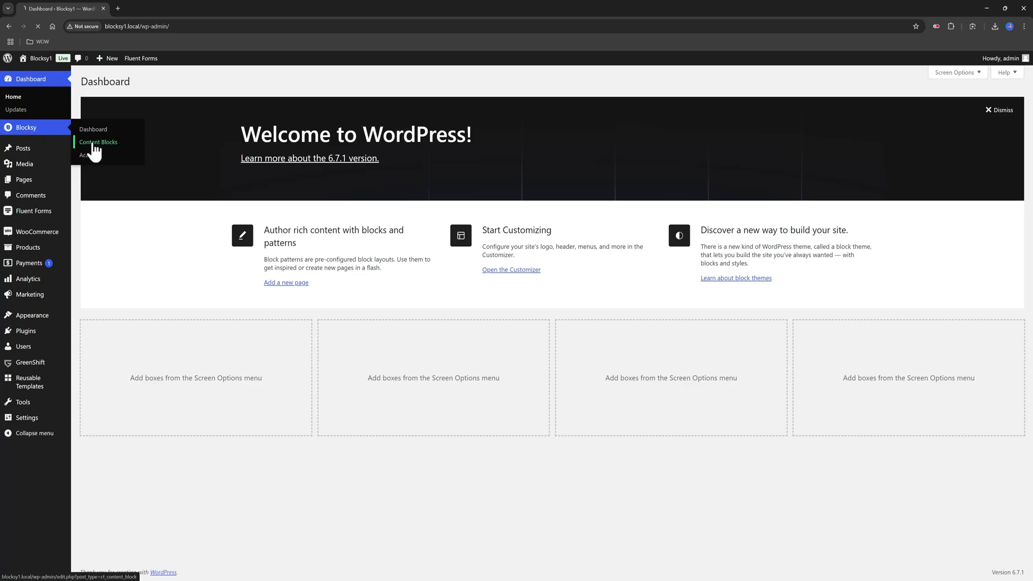
Step: Edit the 'Shop Item – Mega Menu Content' block and expand its Row and Column in List View
left_click(97, 142)
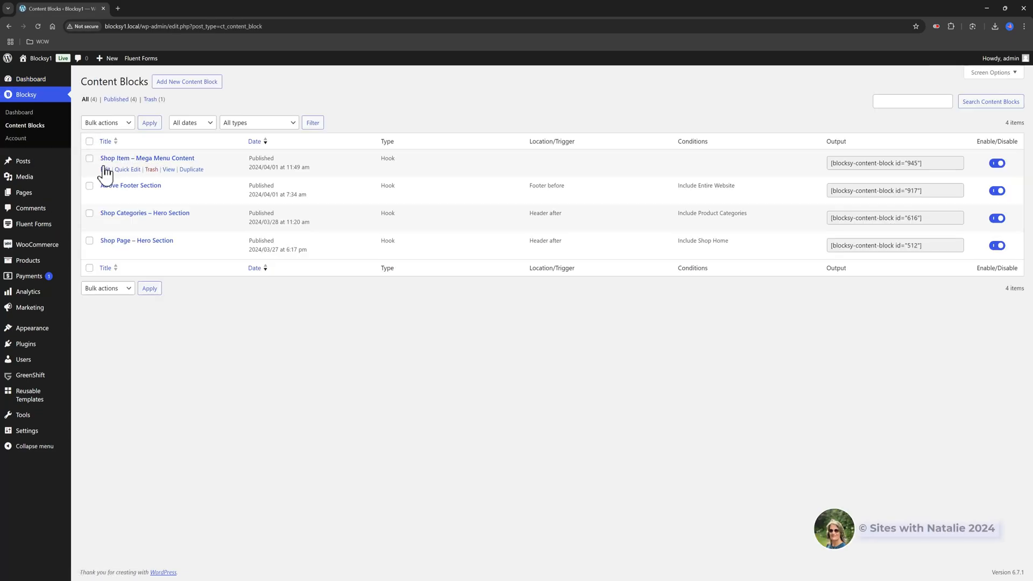
left_click(148, 158)
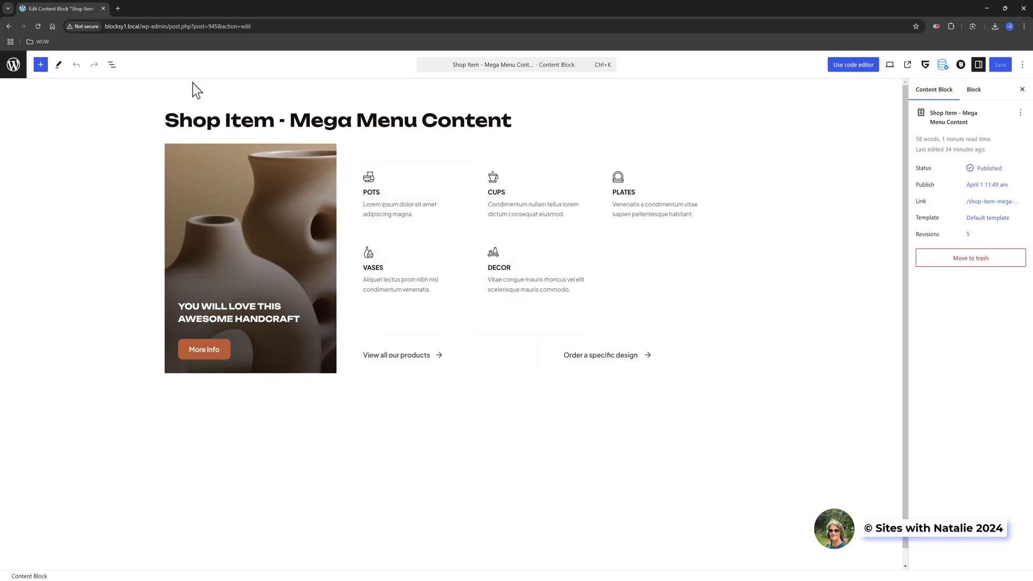
left_click(112, 64)
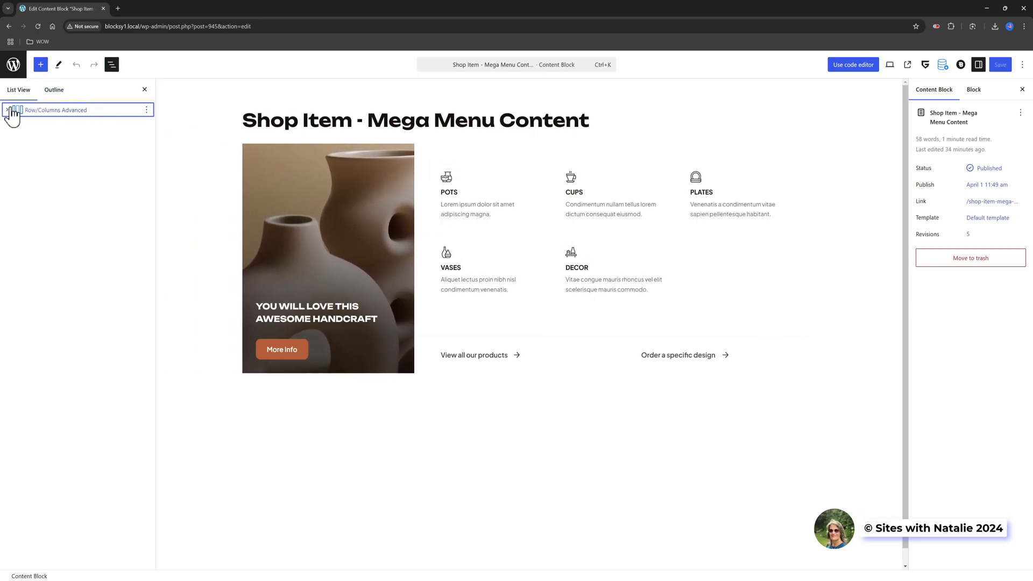
left_click(7, 110)
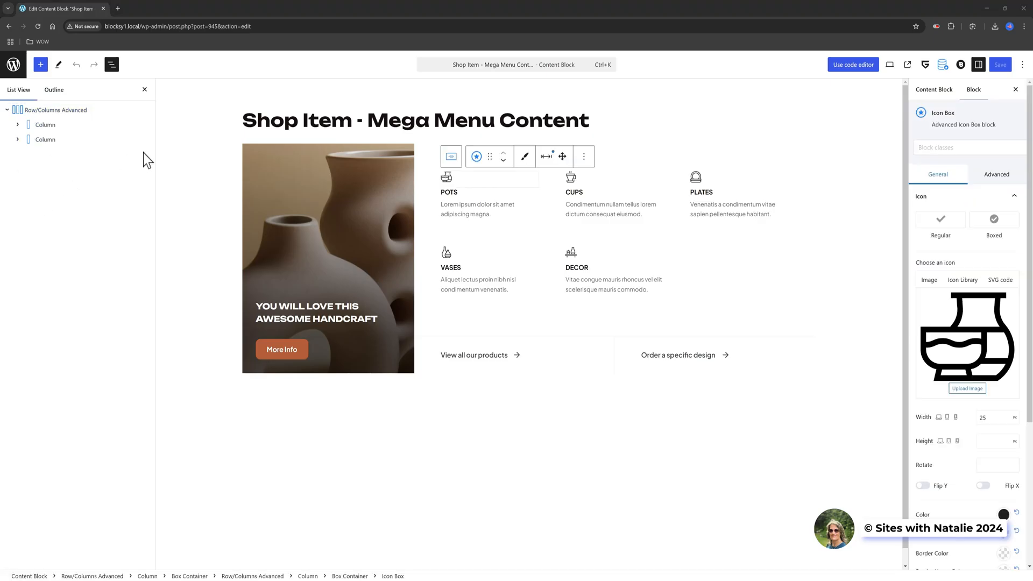
left_click(18, 124)
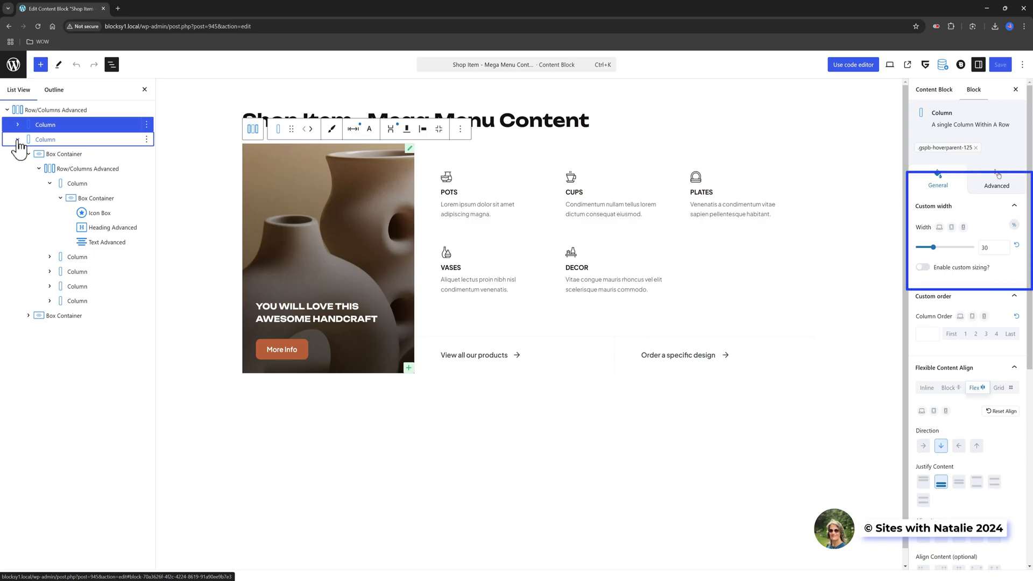
Step: Inspect the 70%-wide second column and Blocksy Content Block Settings, then exit to Dashboard
left_click_drag(935, 247, 958, 247)
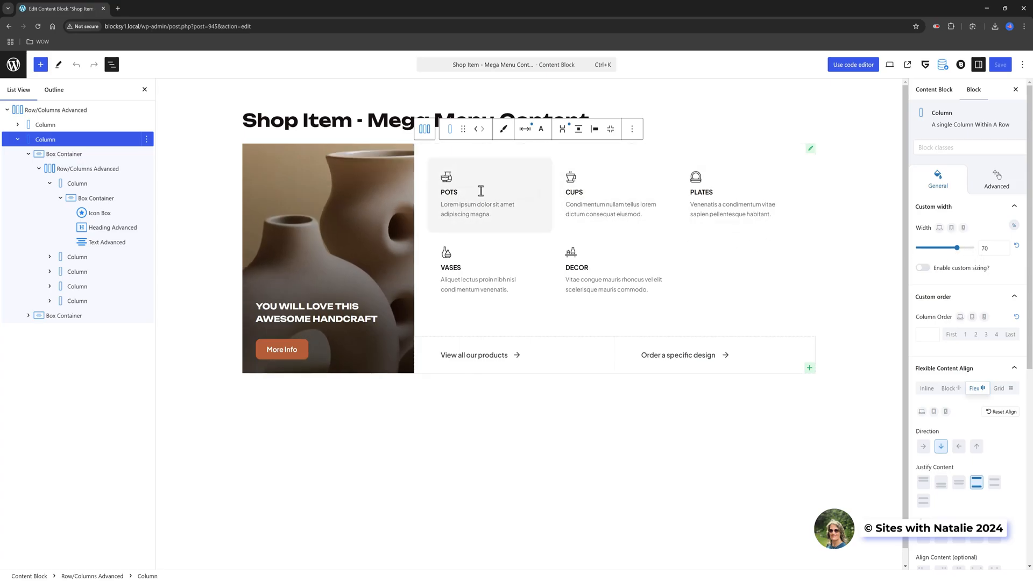
mouse_move(473, 178)
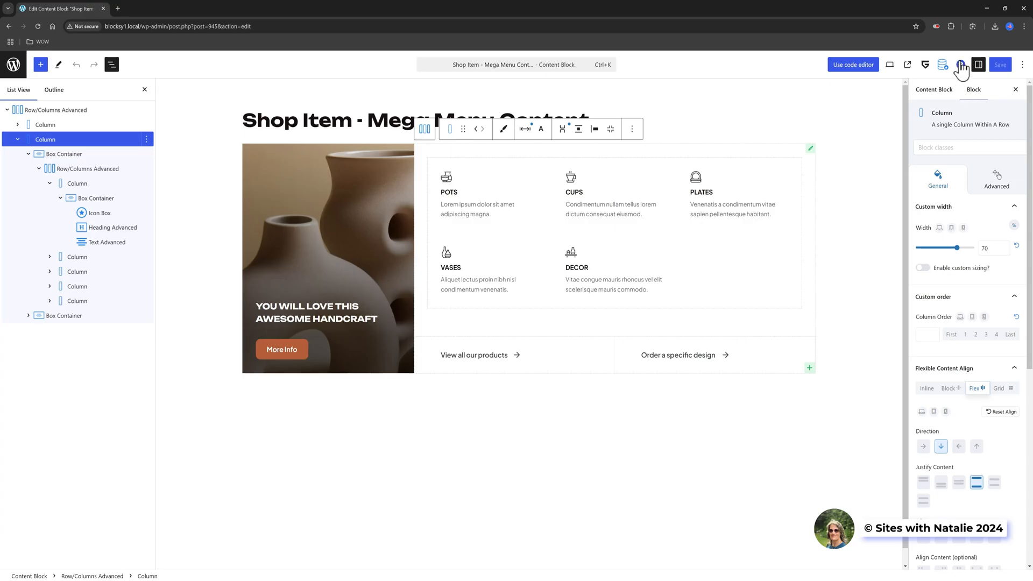
mouse_move(963, 65)
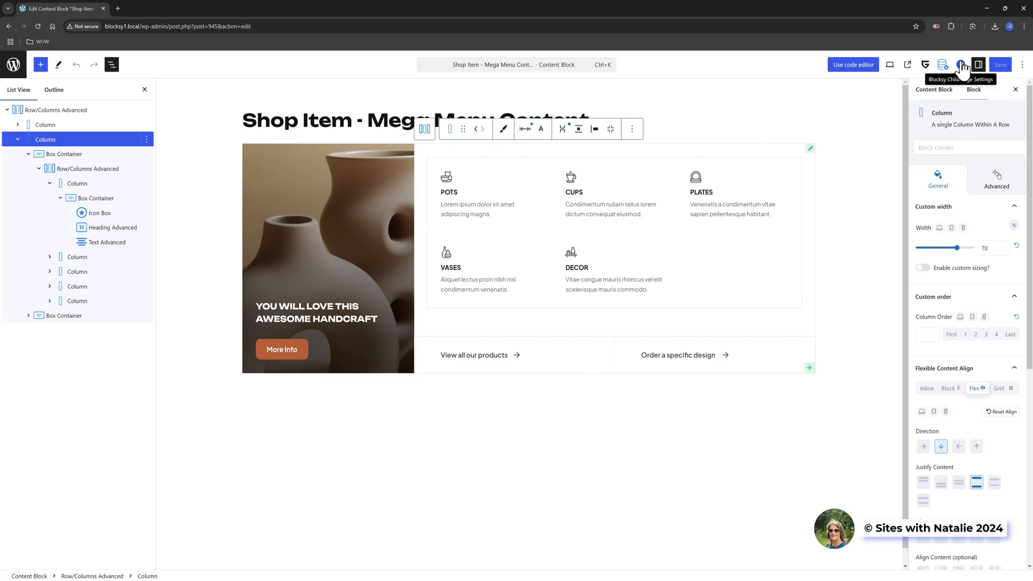
left_click(962, 65)
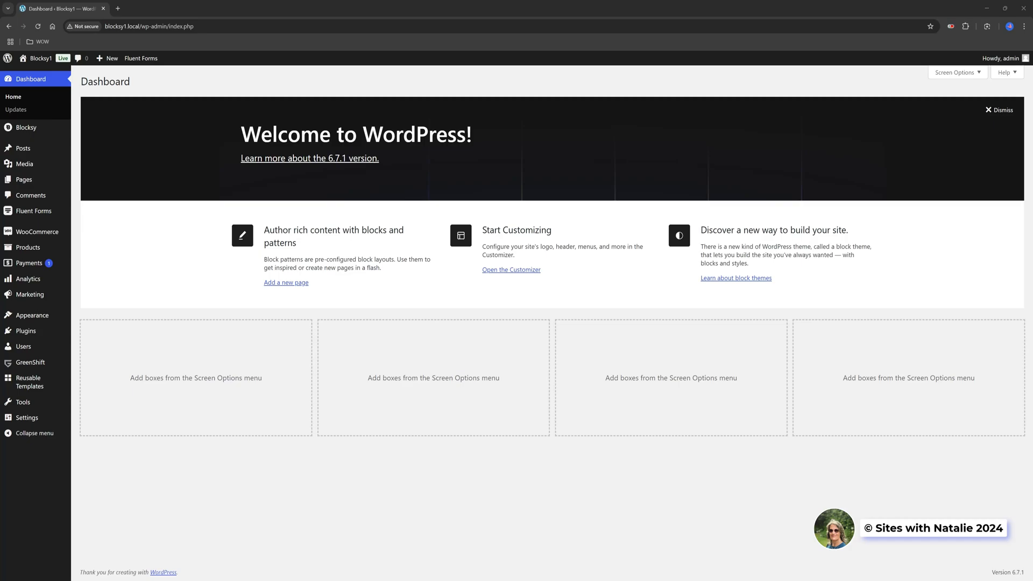
mouse_move(29, 263)
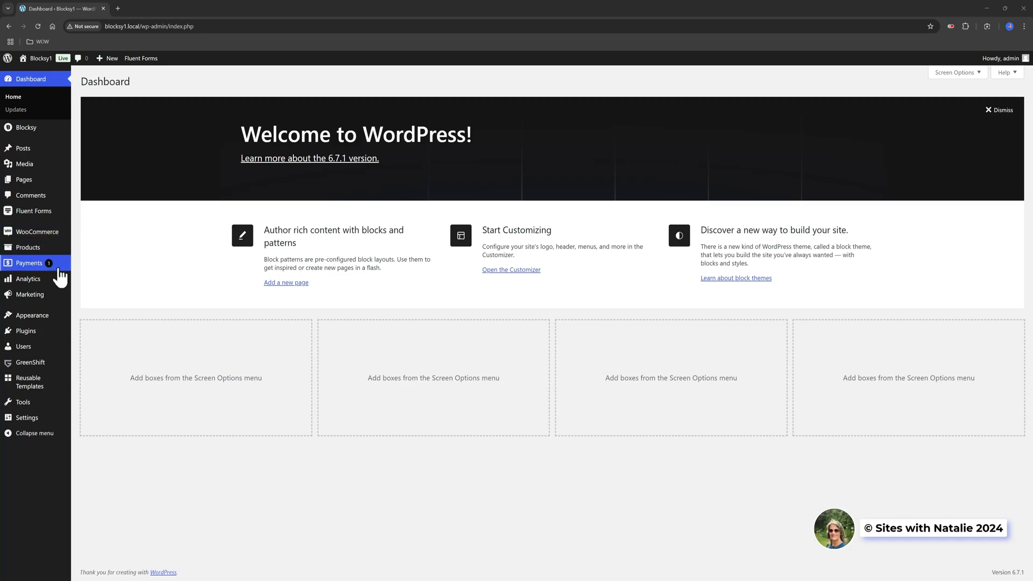
Step: In Appearance > Menus, expand the Mega Menu Content custom link under Shop
left_click(88, 369)
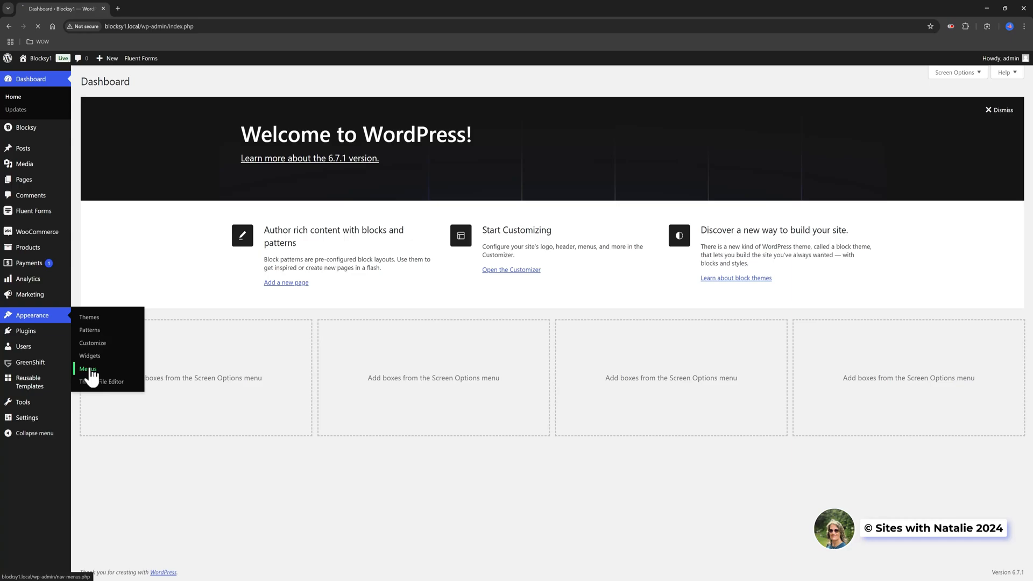
left_click(87, 368)
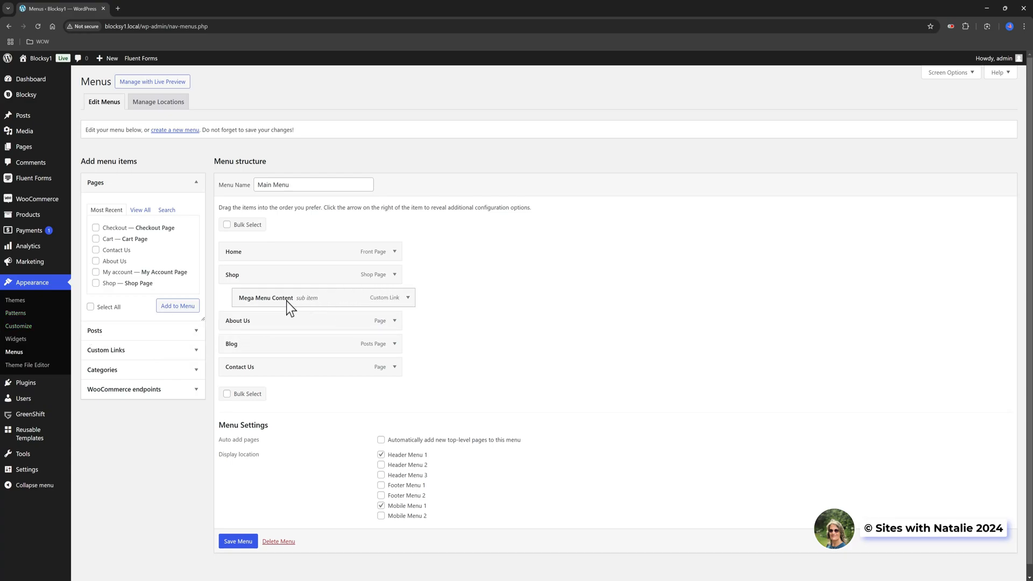
mouse_move(338, 299)
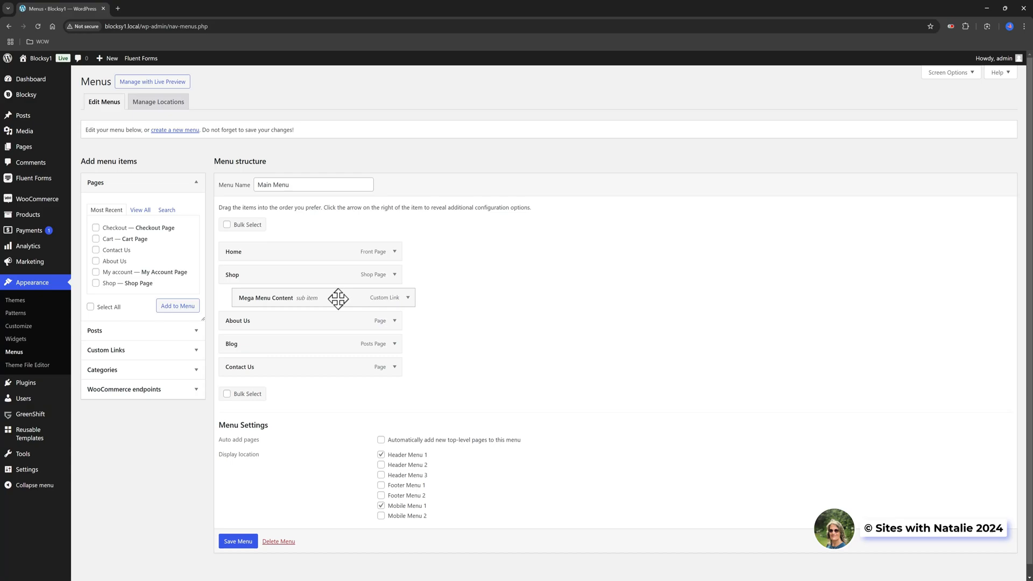
mouse_move(355, 301)
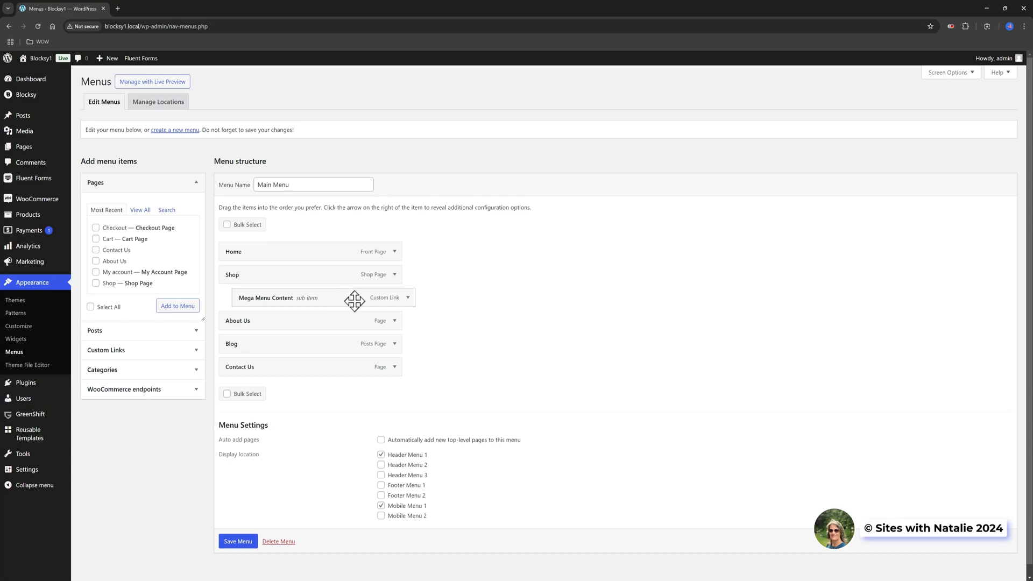
left_click(408, 297)
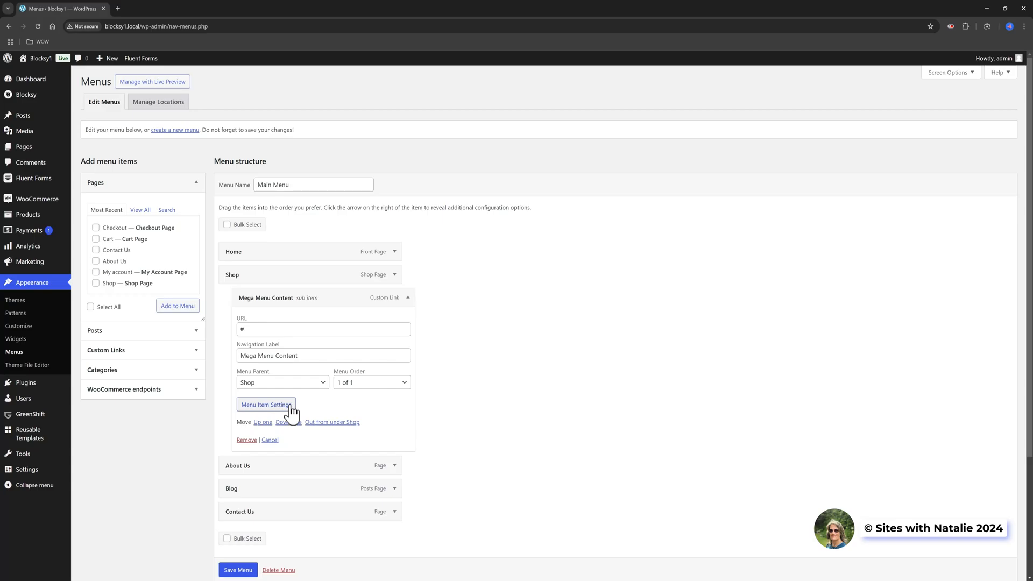
left_click(265, 405)
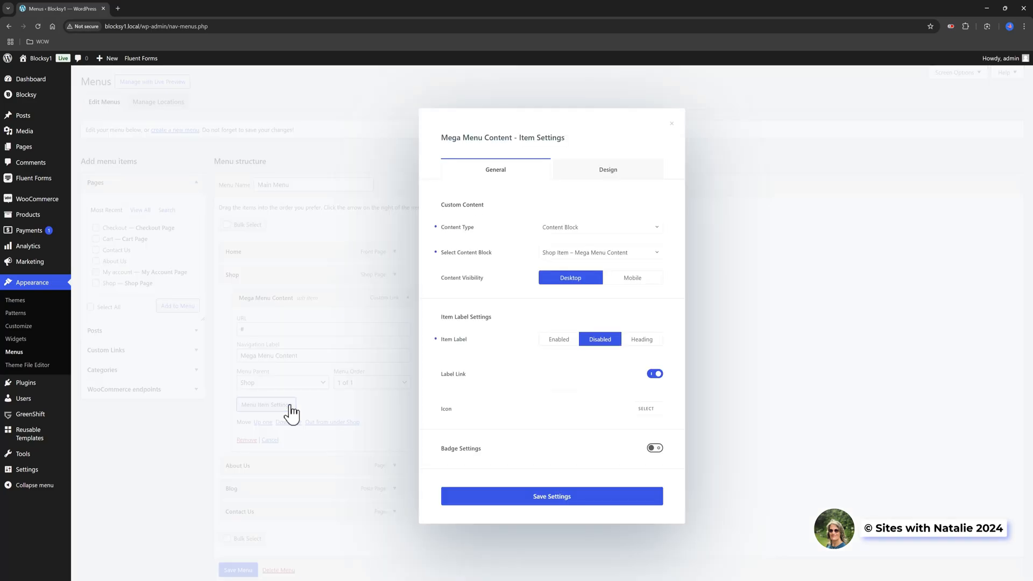
mouse_move(293, 413)
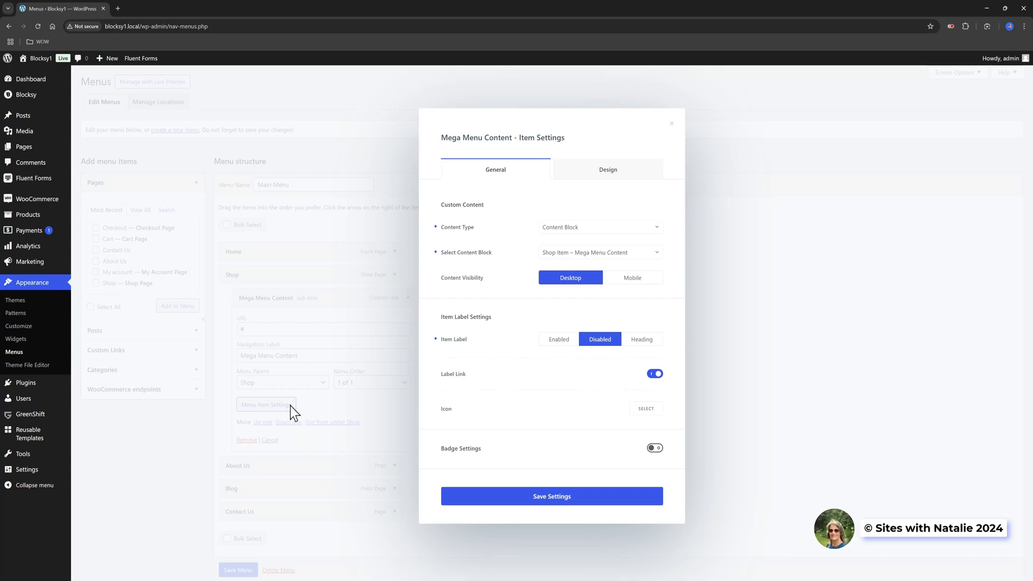
mouse_move(91, 171)
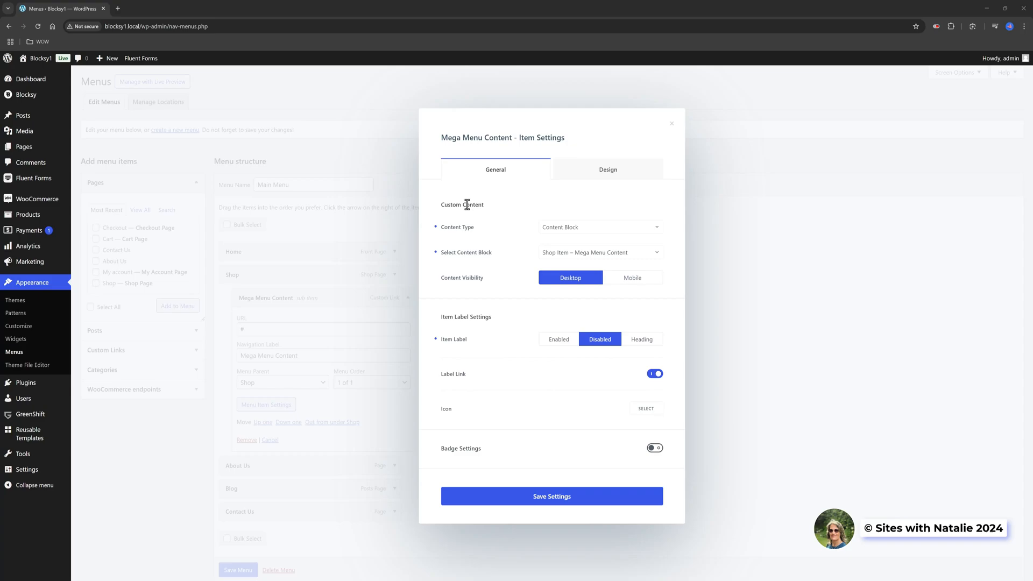
double_click(458, 226)
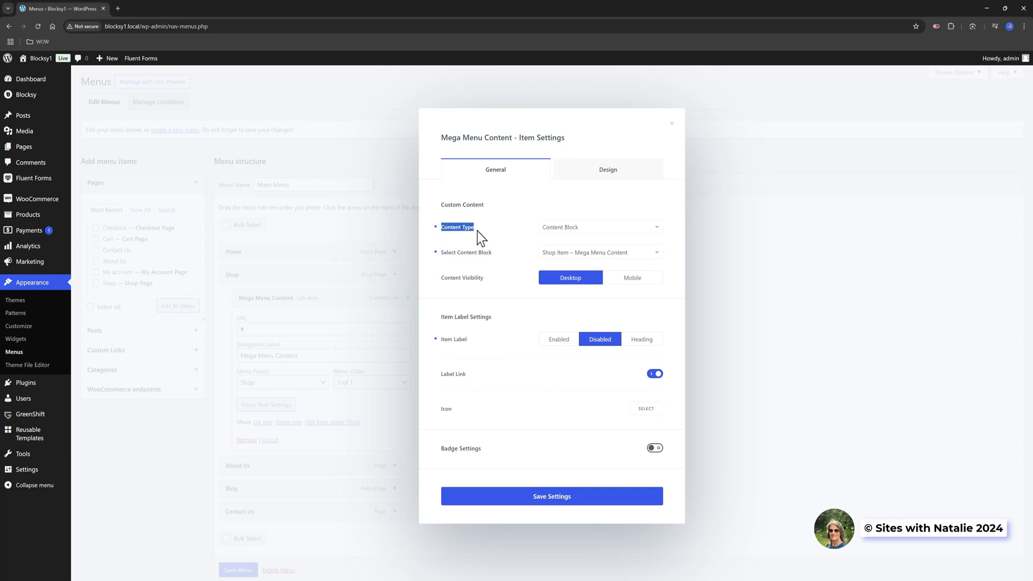
mouse_move(526, 239)
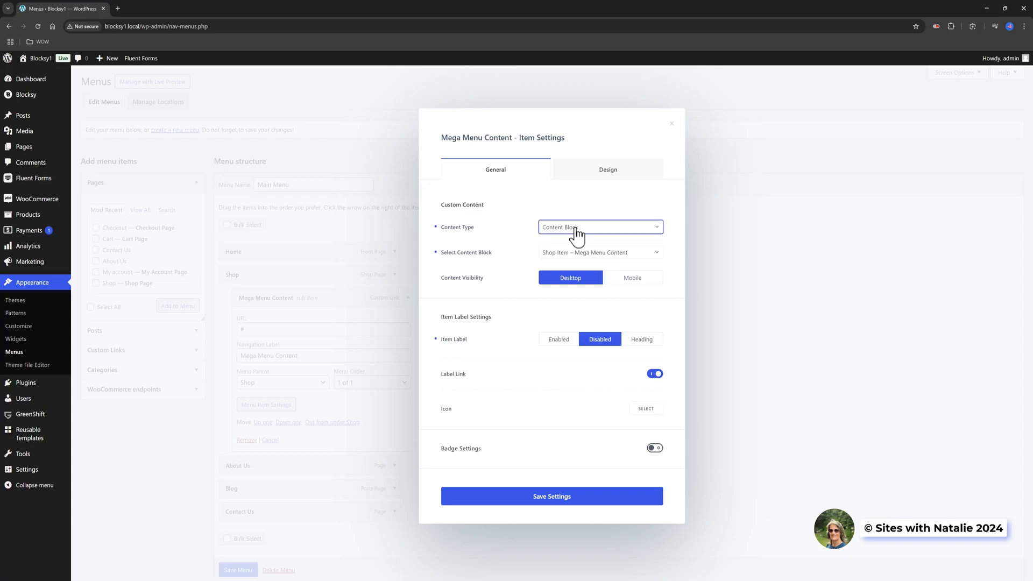
left_click(599, 227)
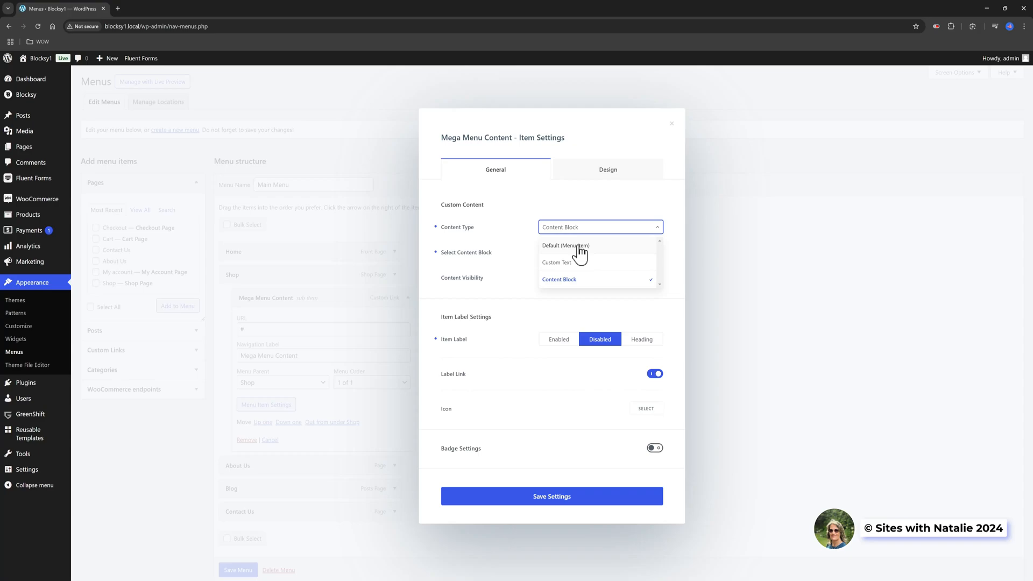
mouse_move(578, 271)
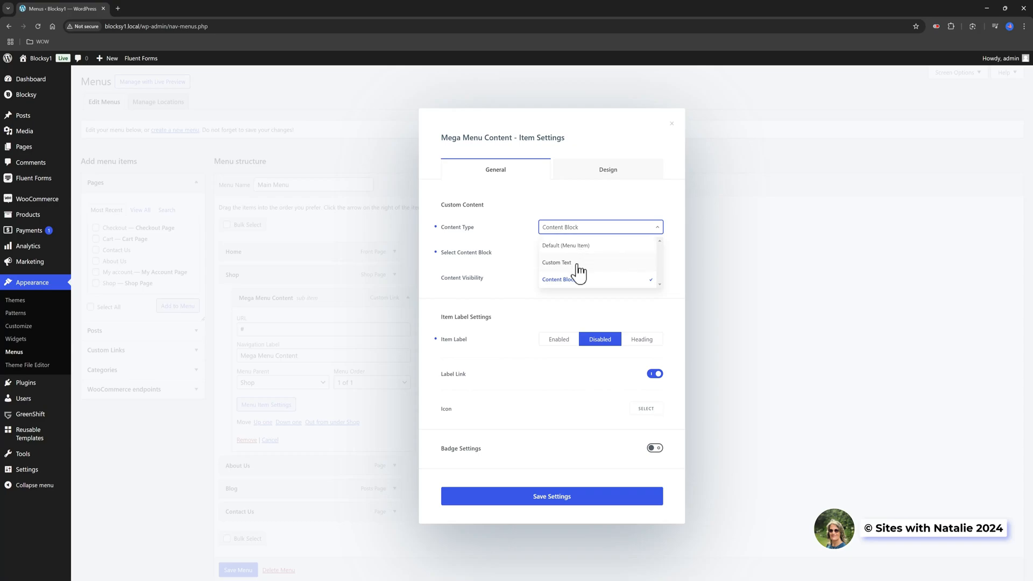
left_click(557, 279)
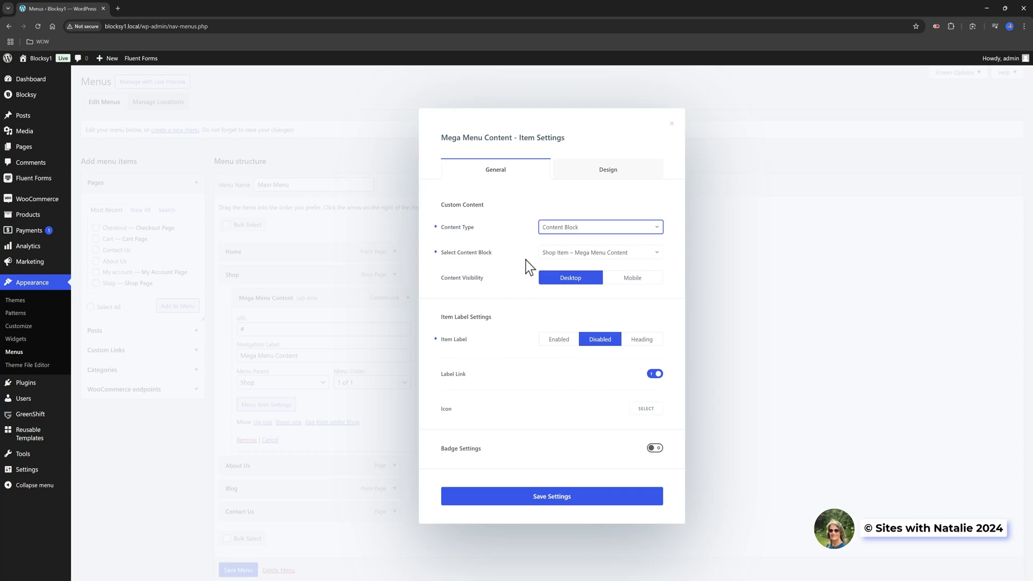
mouse_move(568, 253)
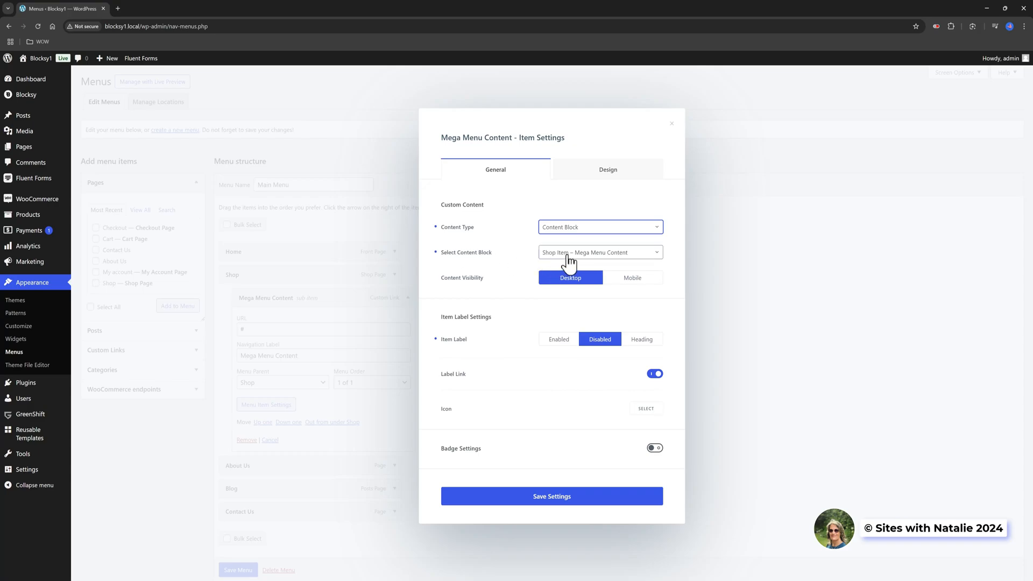
left_click(599, 252)
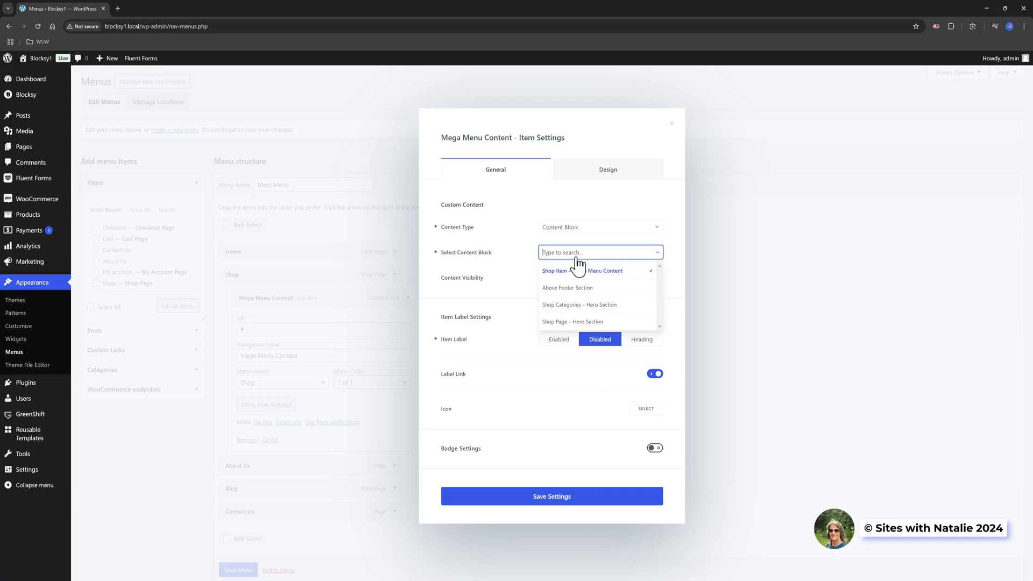
left_click(581, 270)
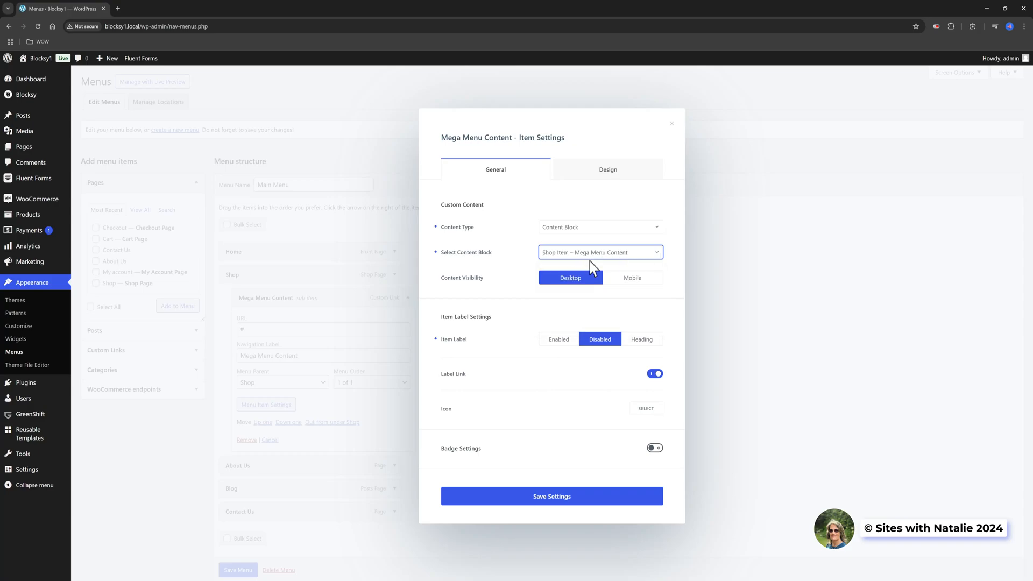
mouse_move(820, 438)
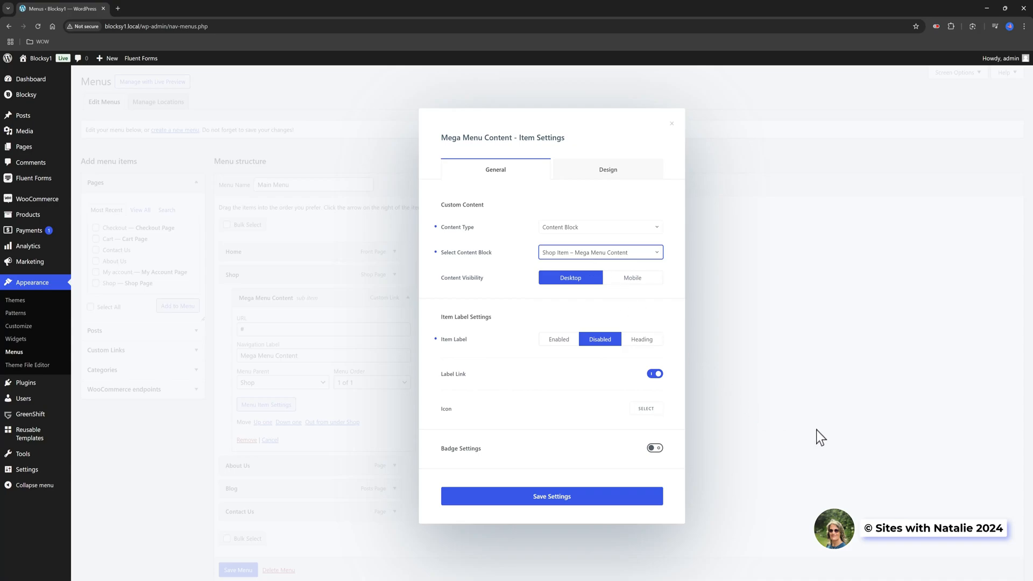
mouse_move(569, 267)
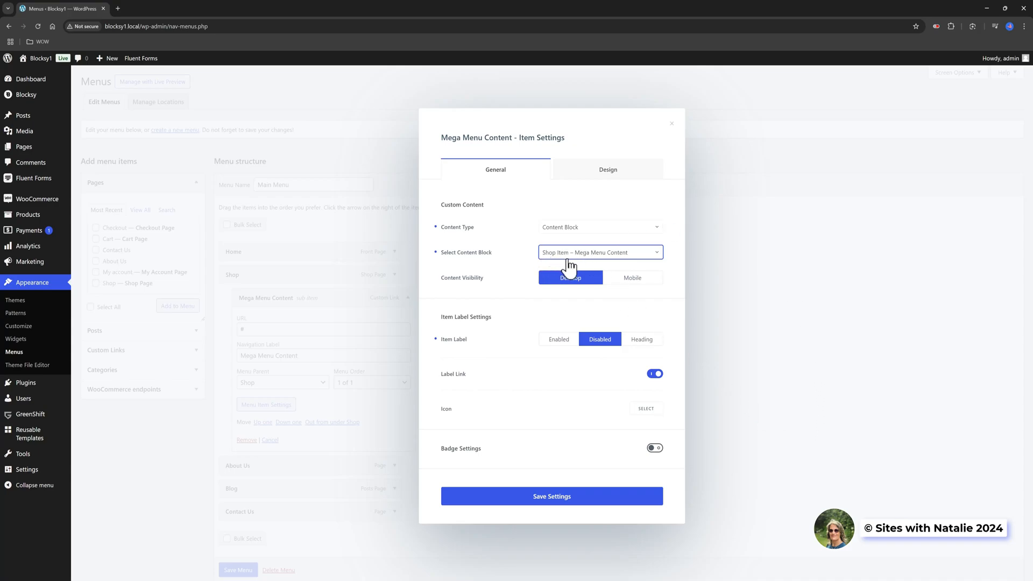
mouse_move(777, 302)
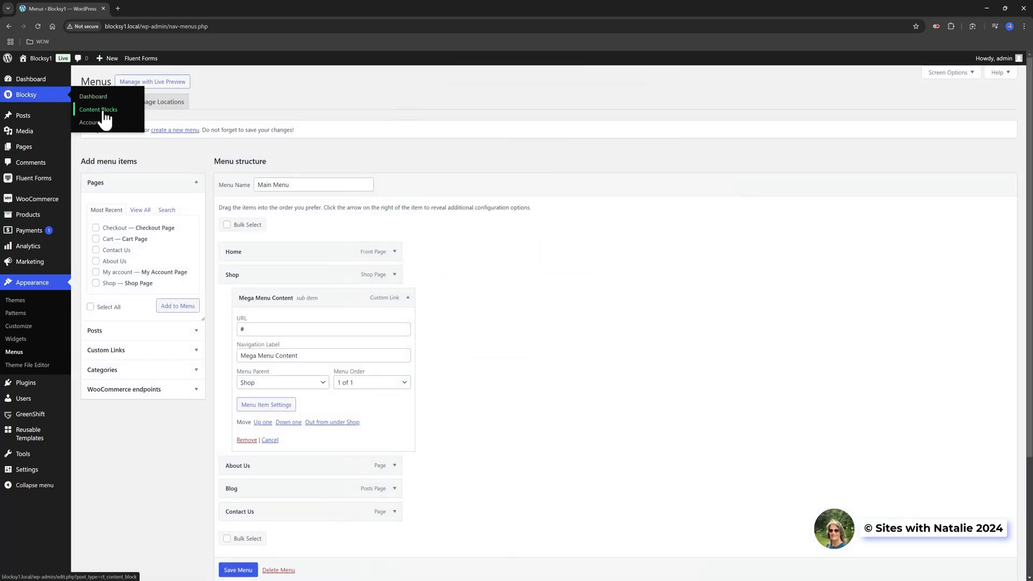
Step: Open Blocksy Content Blocks, listing the Shop Item – Mega Menu Content block
left_click(98, 109)
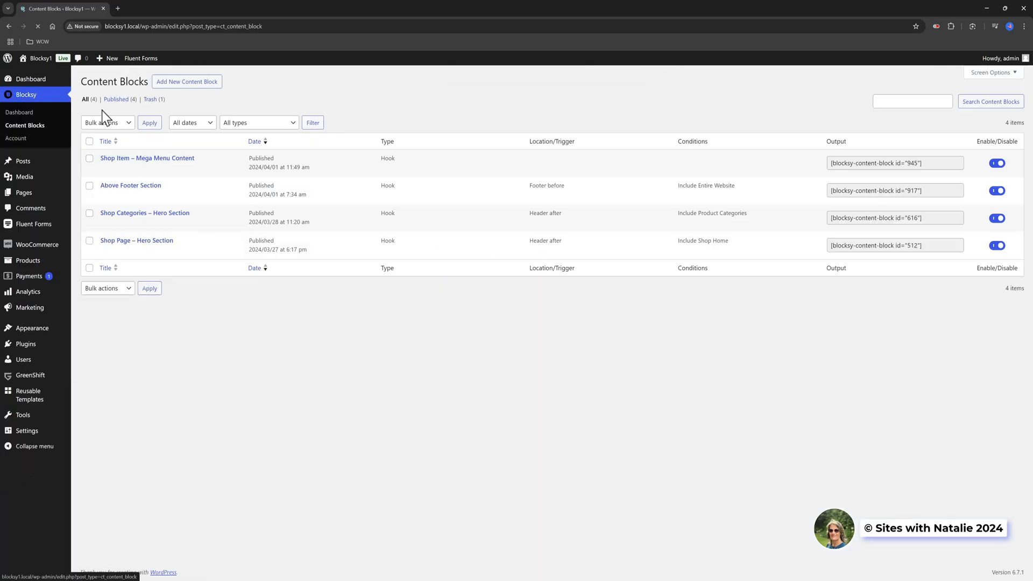
mouse_move(148, 159)
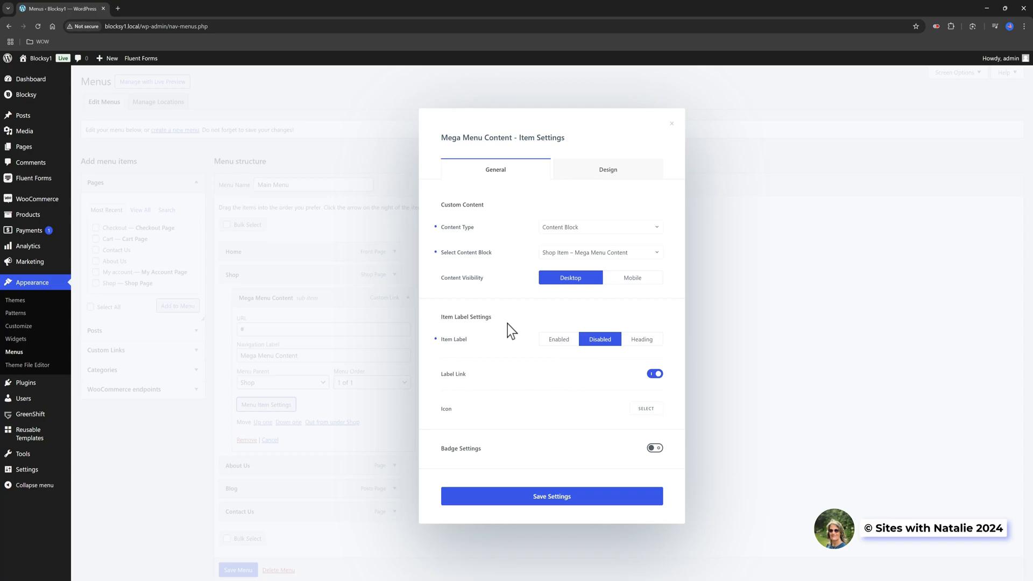
mouse_move(491, 387)
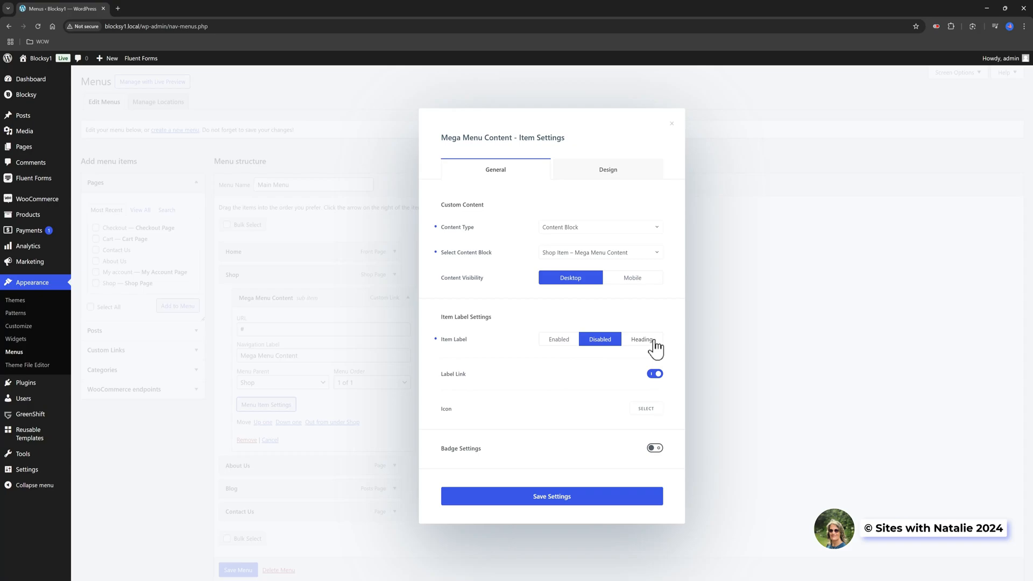
mouse_move(475, 402)
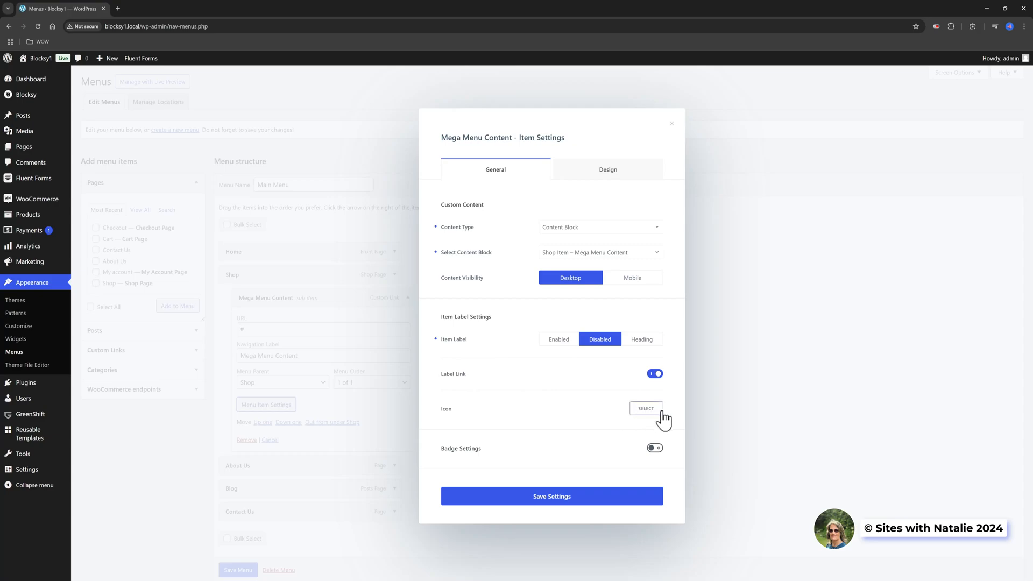
Step: Bring up the icon picker in Mega Menu Content's Menu Item Settings
left_click(646, 409)
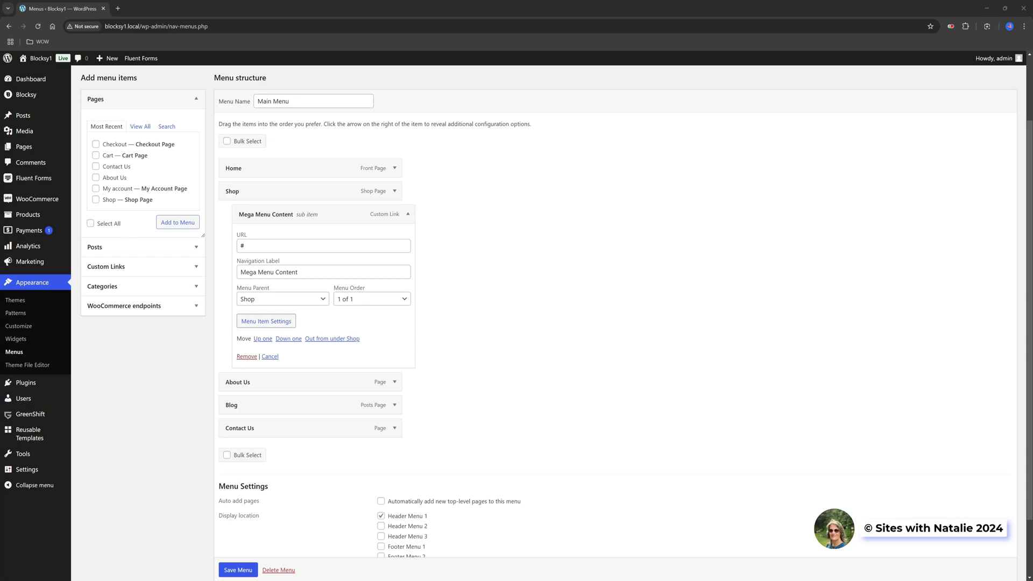
mouse_move(41, 296)
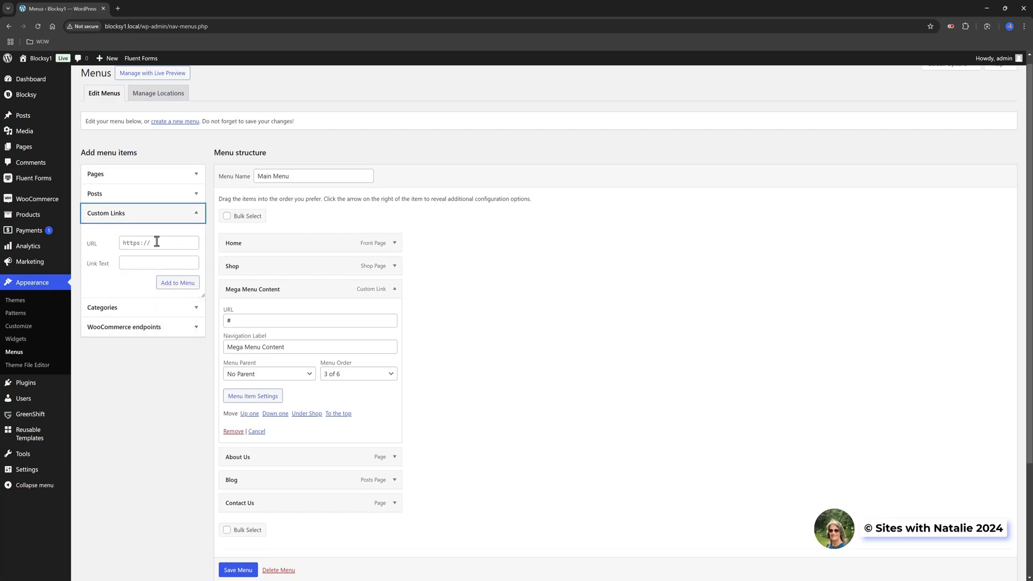
Step: Enter '#' and 'Shop' for a custom link, then check the Shop Now! item's URL
type("#")
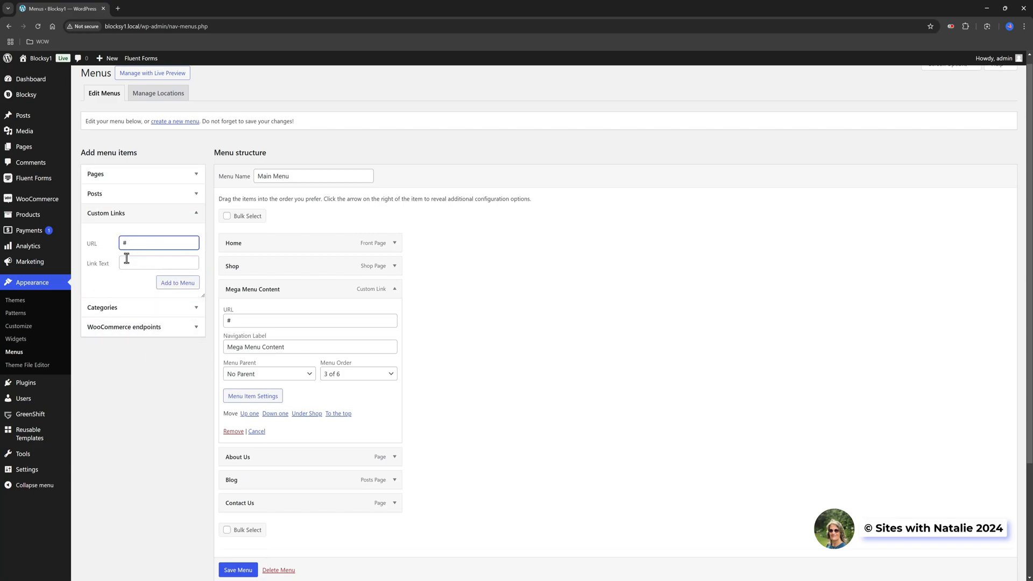
type("Shop")
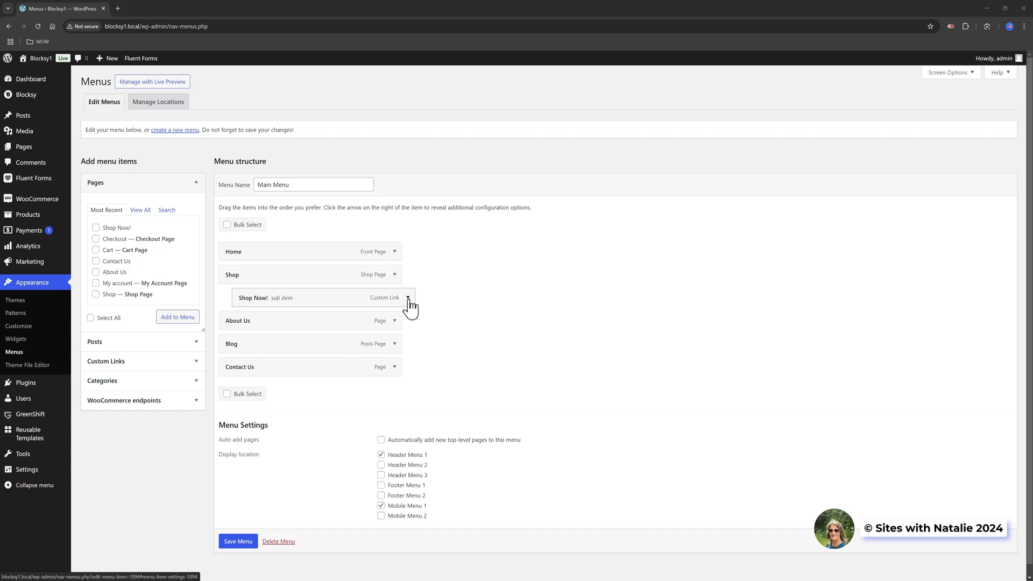
left_click(409, 298)
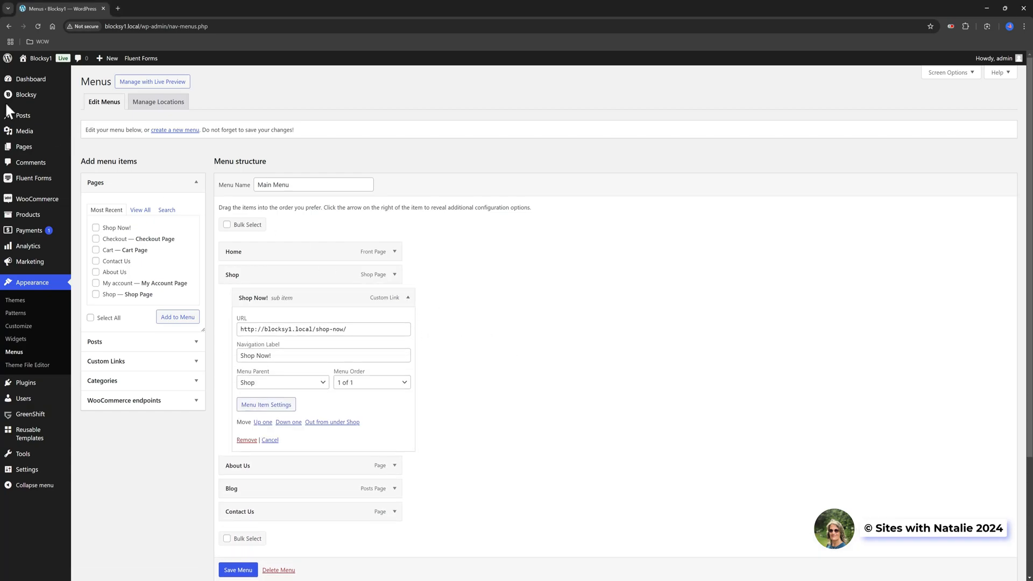
mouse_move(23, 147)
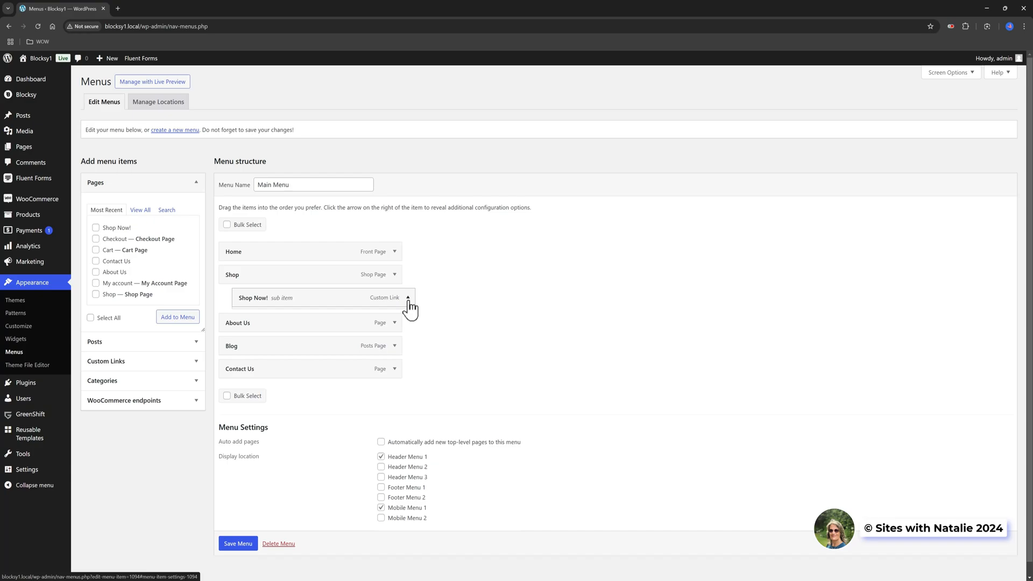
left_click(407, 297)
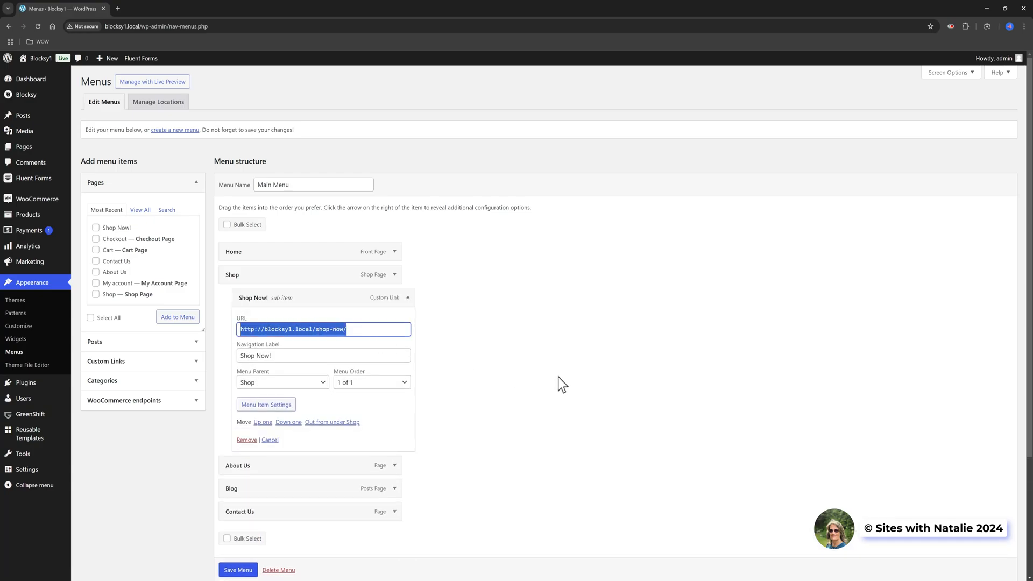
mouse_move(568, 385)
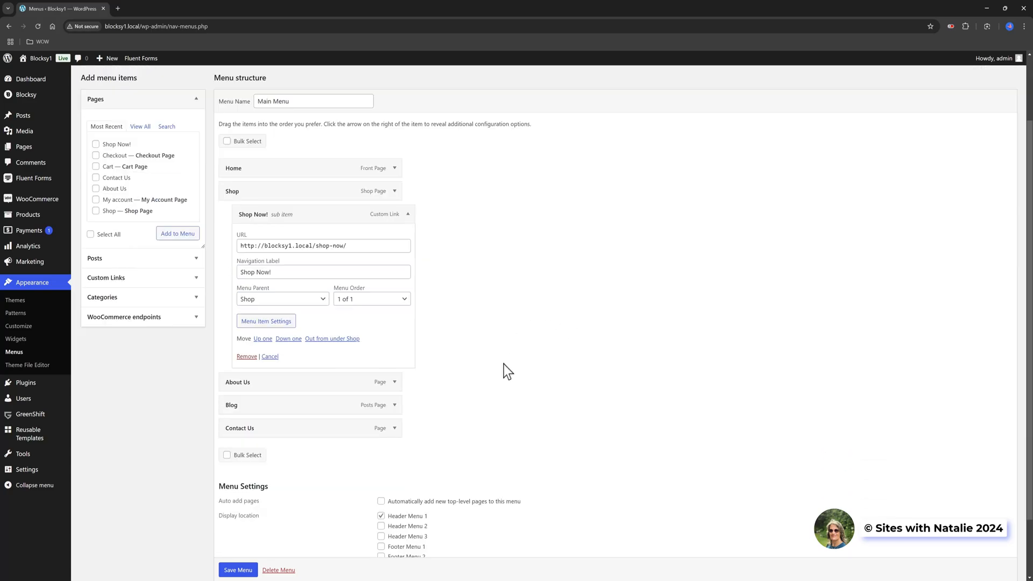
mouse_move(305, 465)
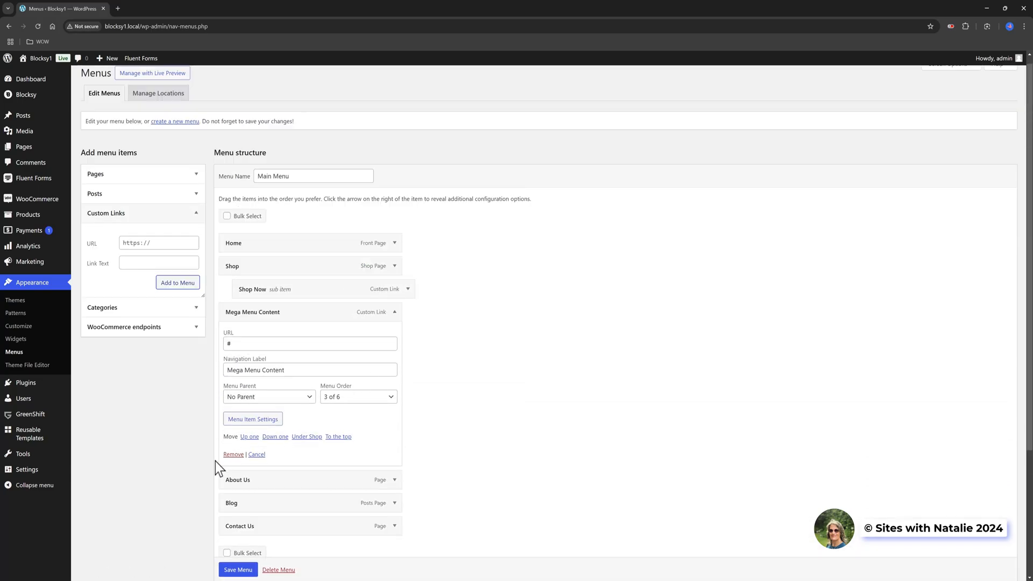
Step: Remove Mega Menu Content and set Shop Now to the Shop Item – Mega Menu Content block
left_click(232, 454)
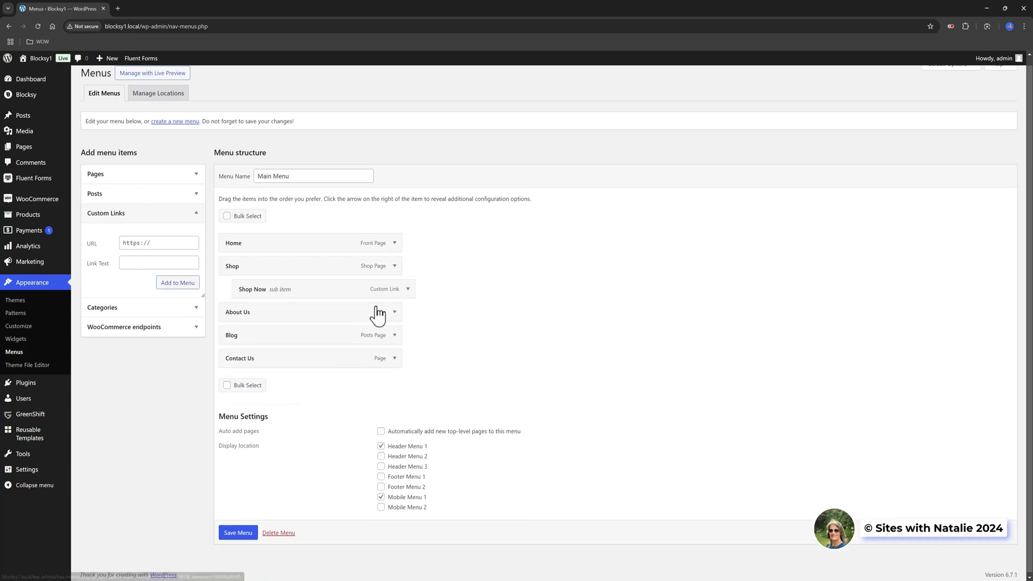
left_click(407, 289)
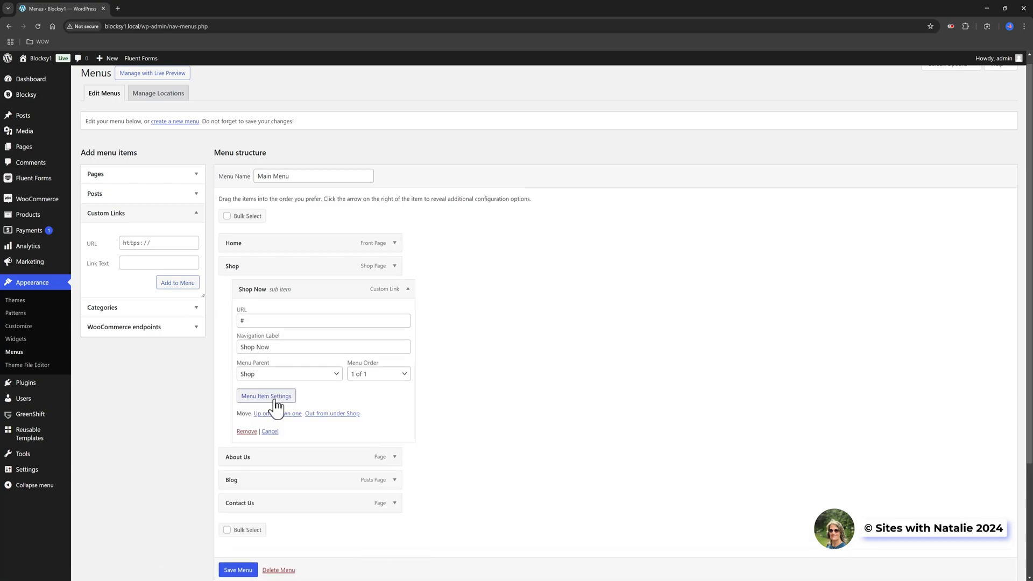
left_click(265, 396)
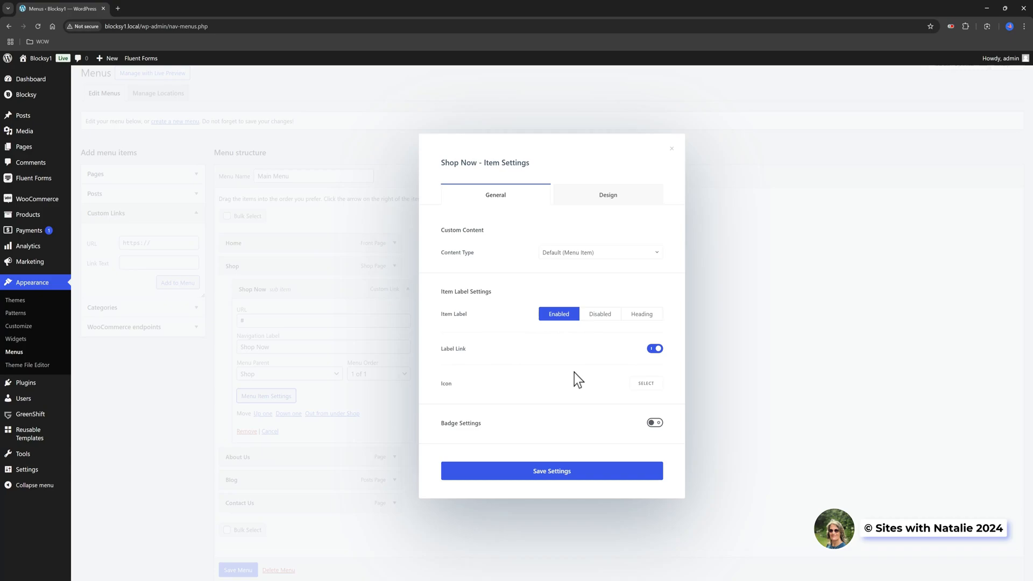
left_click(599, 252)
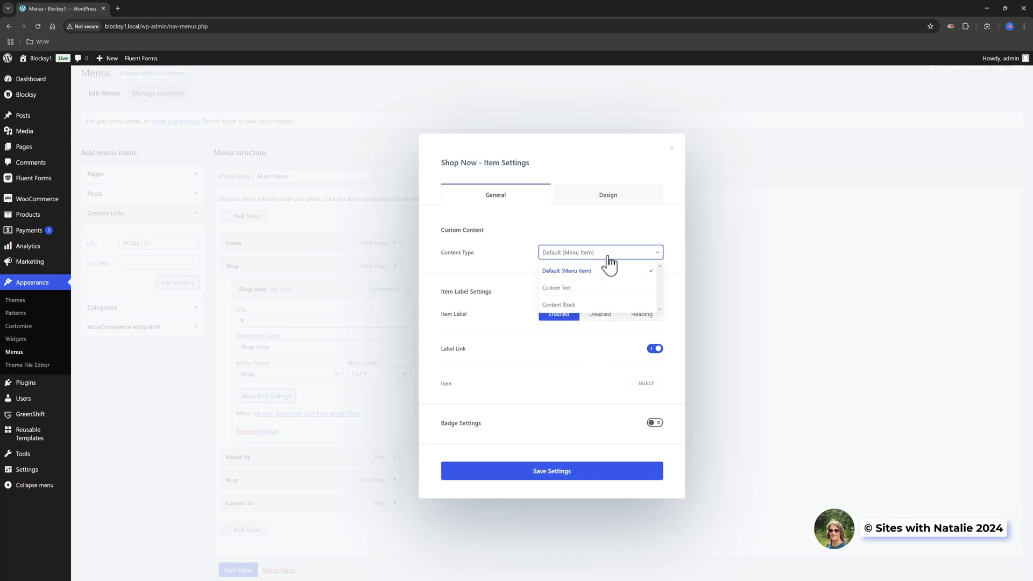
left_click(558, 305)
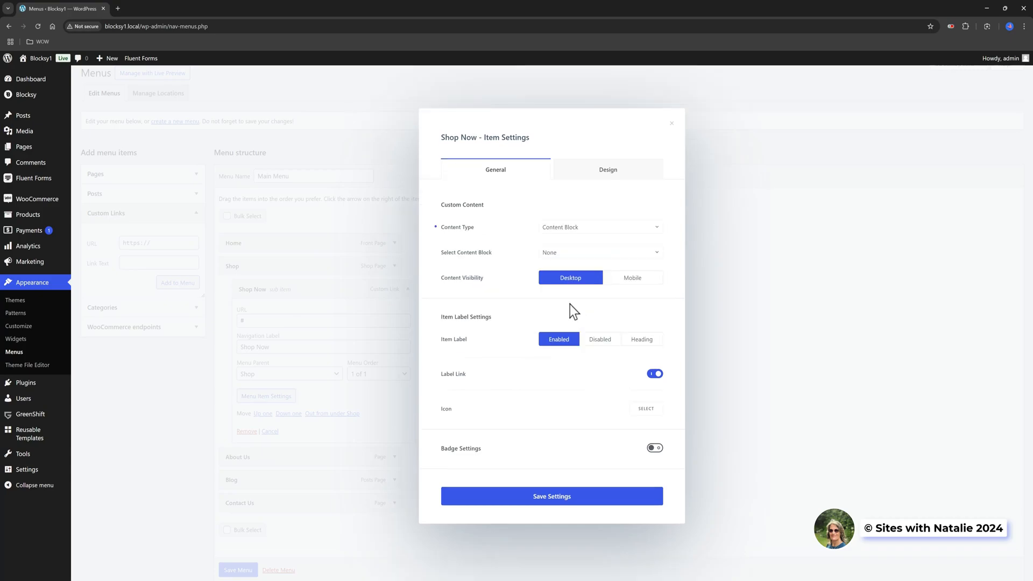
left_click(599, 252)
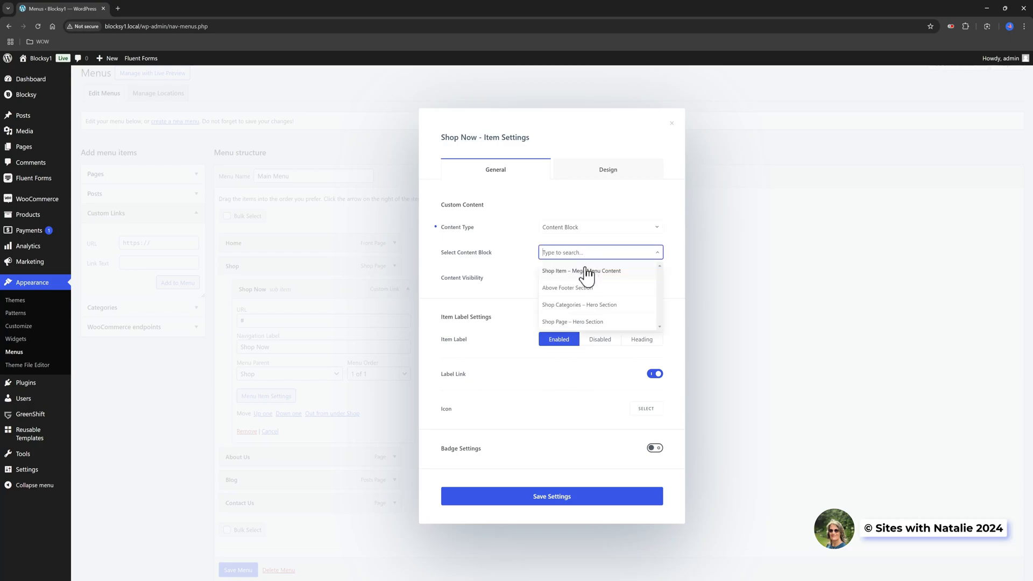
left_click(581, 270)
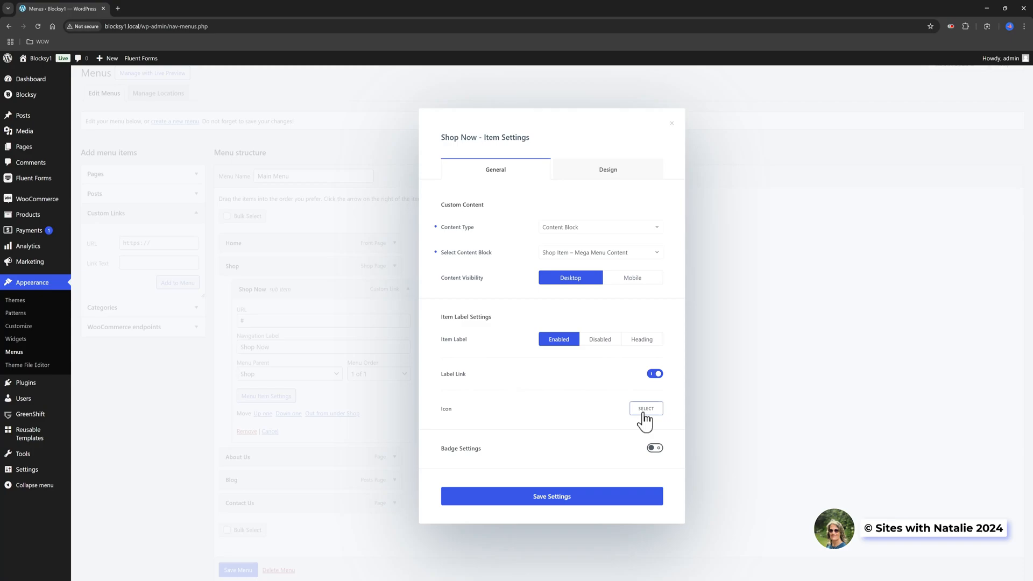
Step: Give the Shop Now label a funnel icon in the orange-brown palette colour
left_click(646, 409)
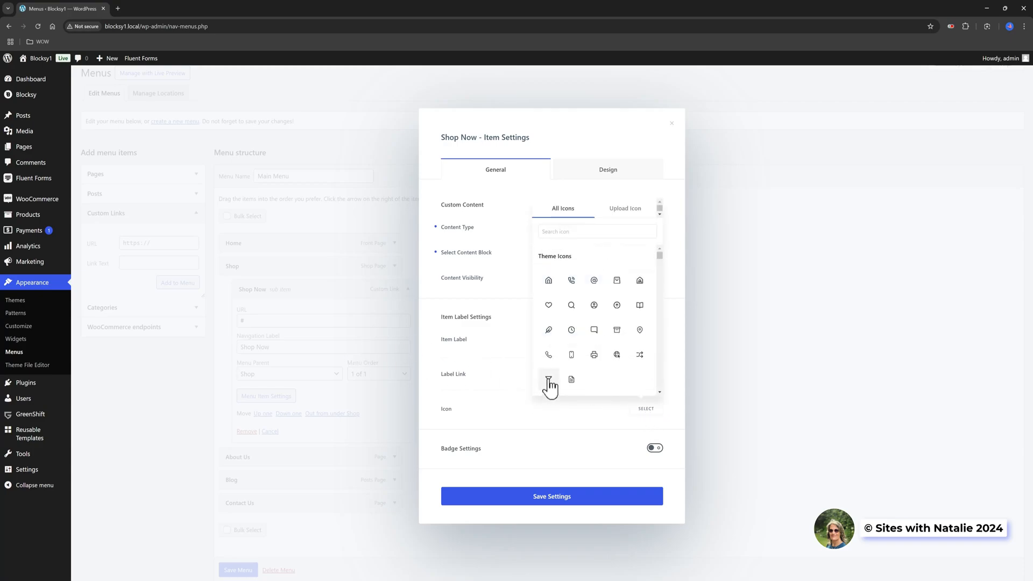
left_click(608, 170)
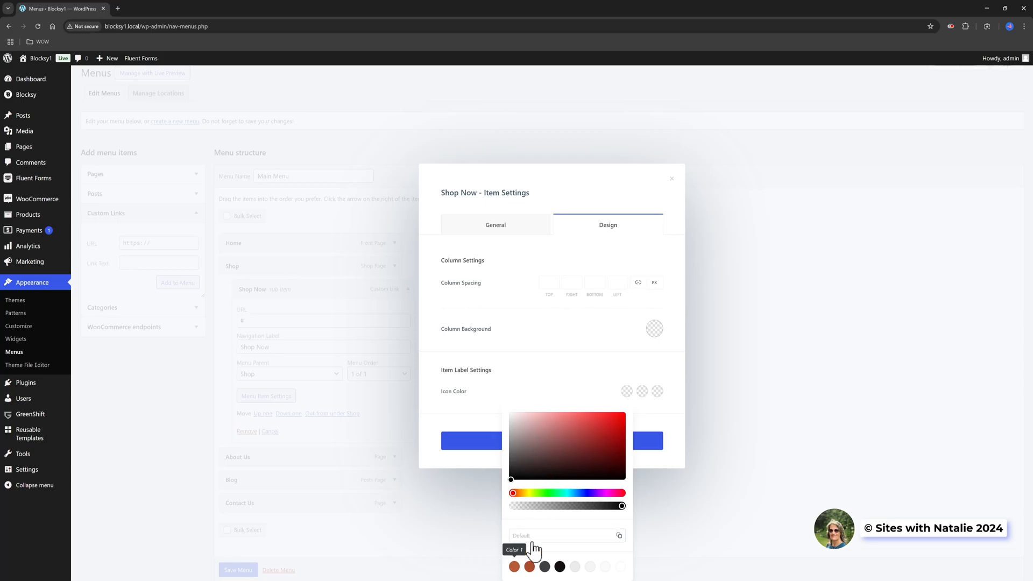
left_click(529, 567)
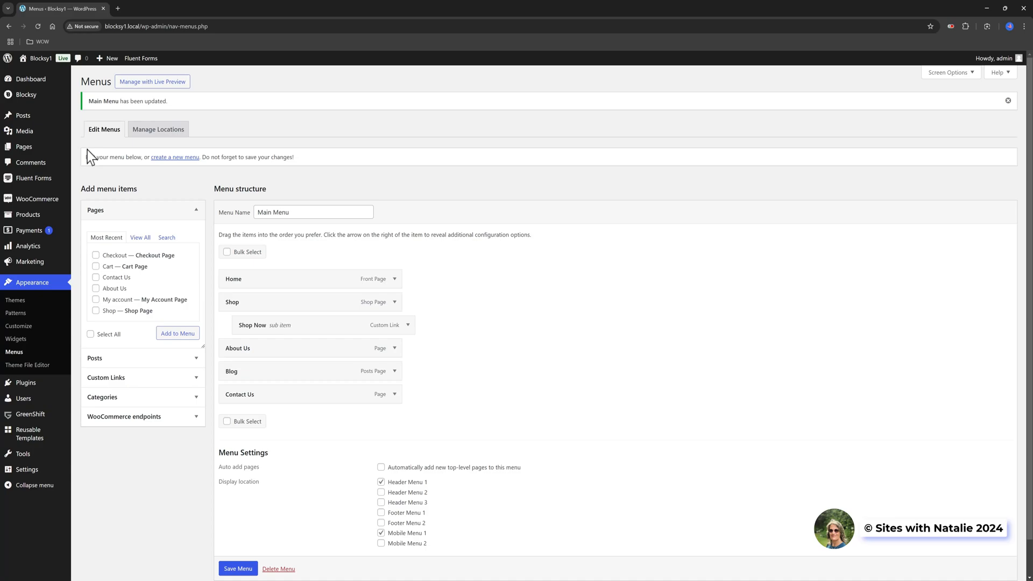
mouse_move(40, 58)
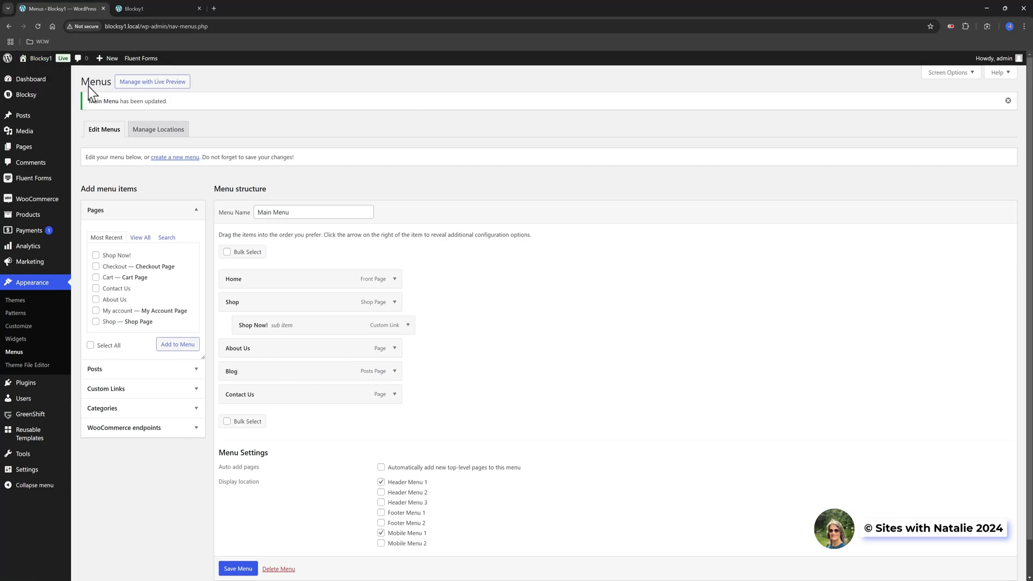
mouse_move(89, 86)
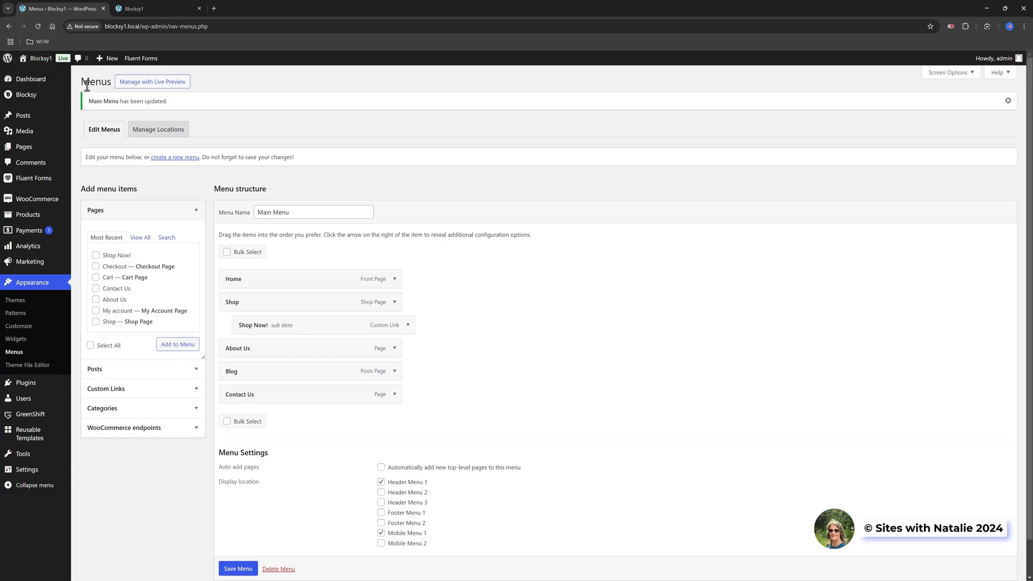
Step: Switch to the live site tab to view the Shop mega menu with Shop Now!
left_click(158, 8)
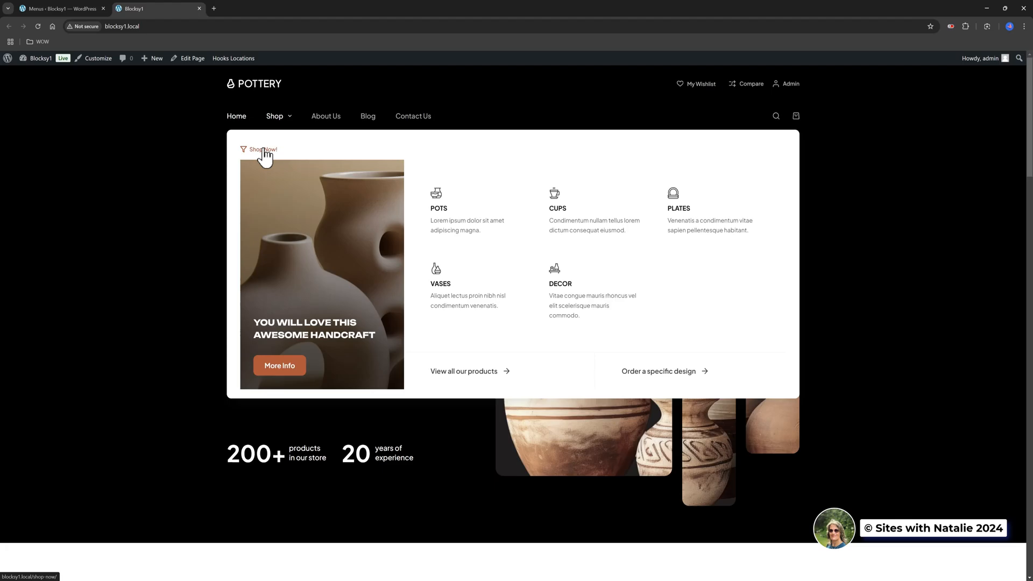
Step: Open the Shop Now! page from the mega menu, then reopen the homepage's Shop dropdown
left_click(261, 149)
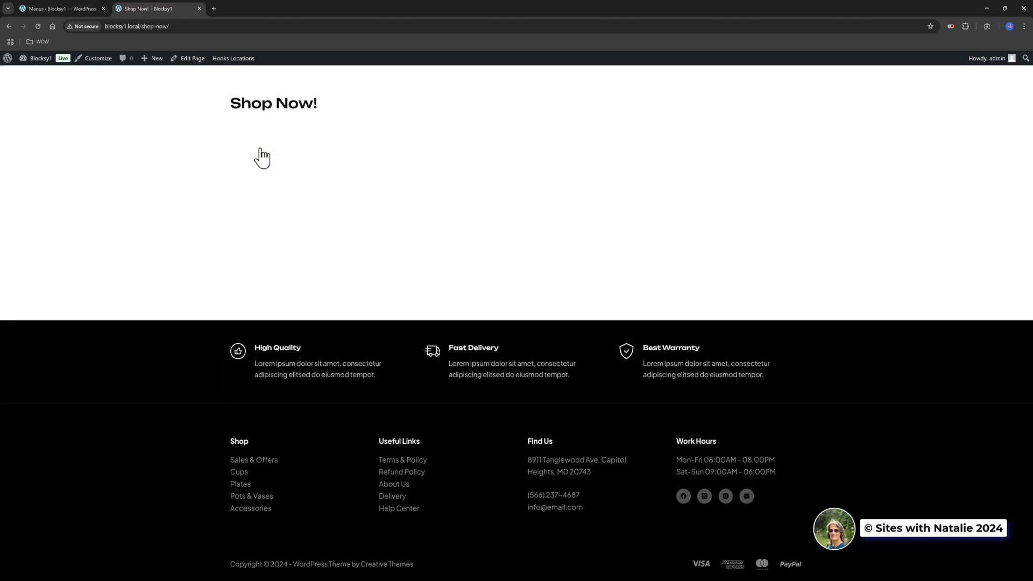
mouse_move(263, 156)
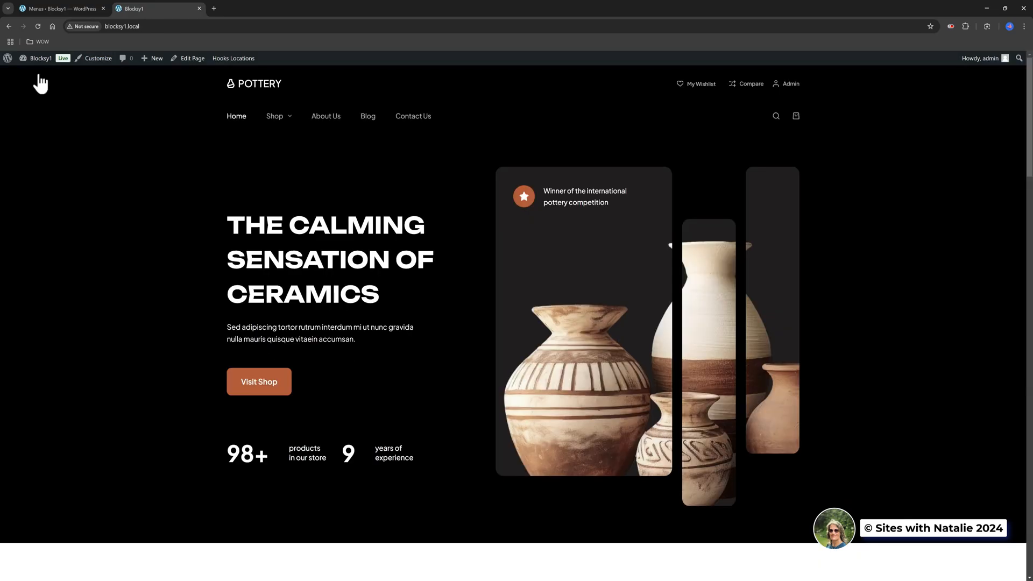
left_click(275, 116)
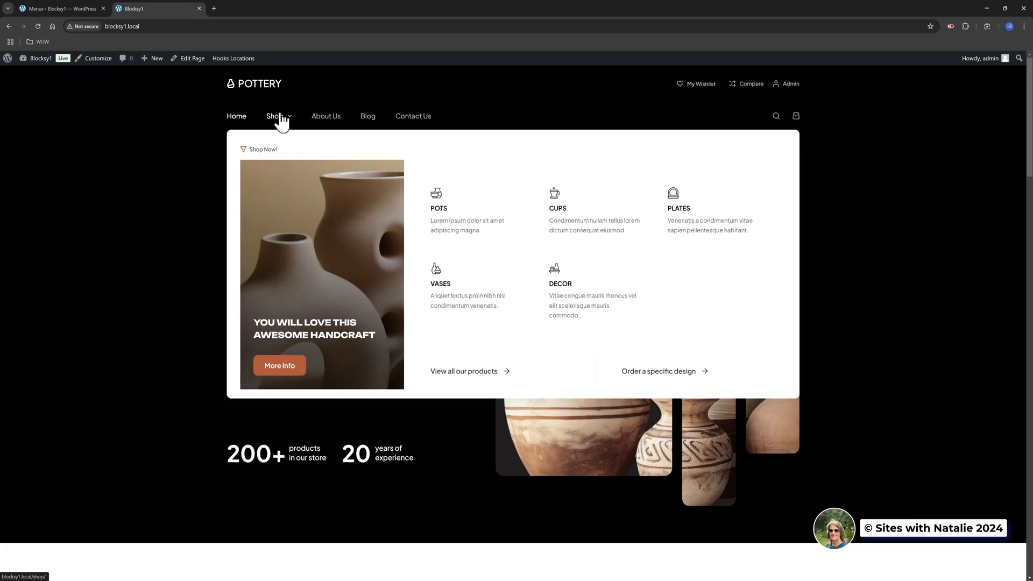